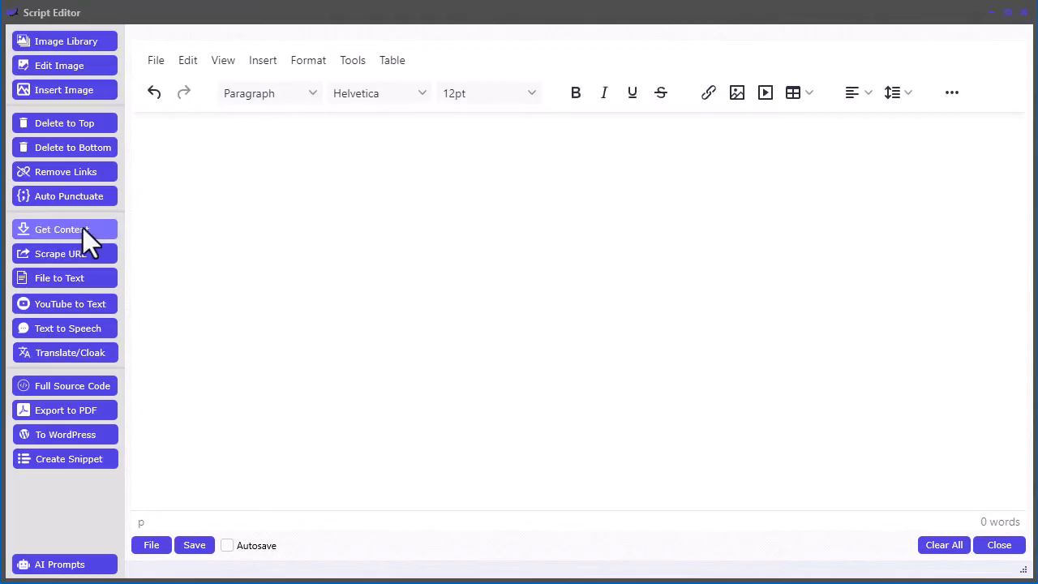
Step: Import a 'make money with AI' Google News article, rewrite it via ChatGPT, and bring it into the editor
left_click(62, 229)
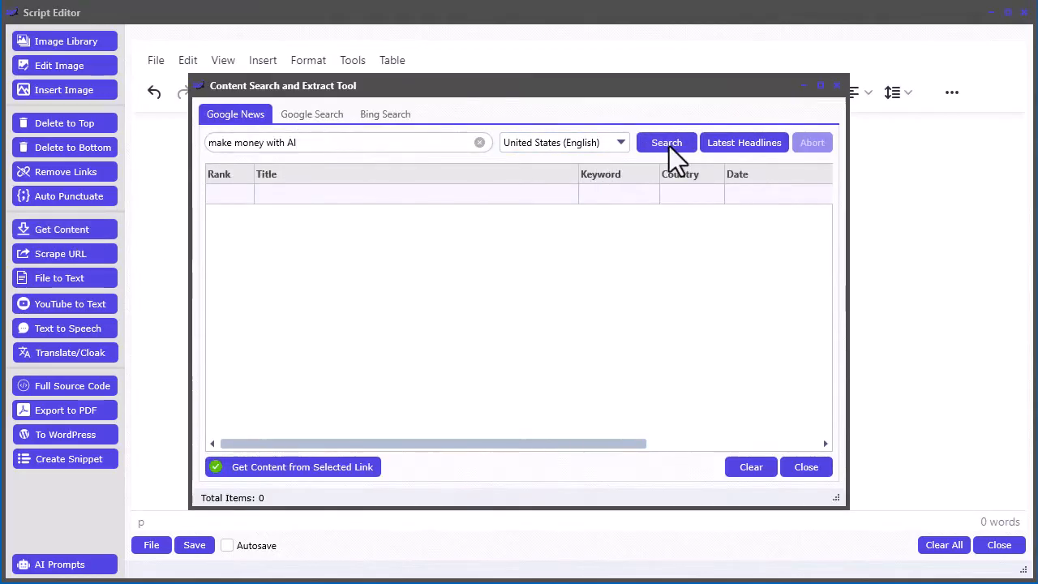
left_click(666, 142)
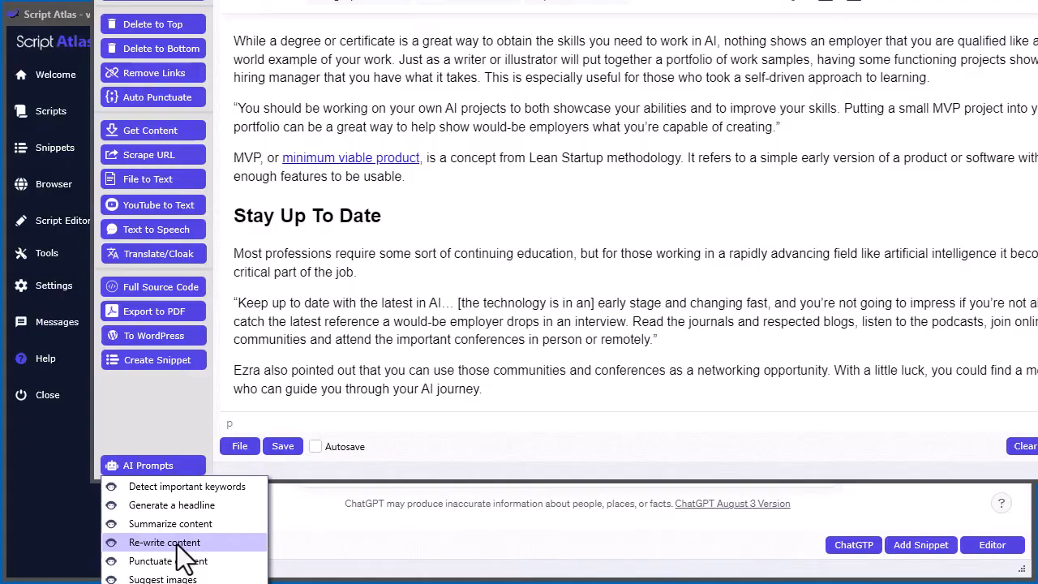
left_click(53, 184)
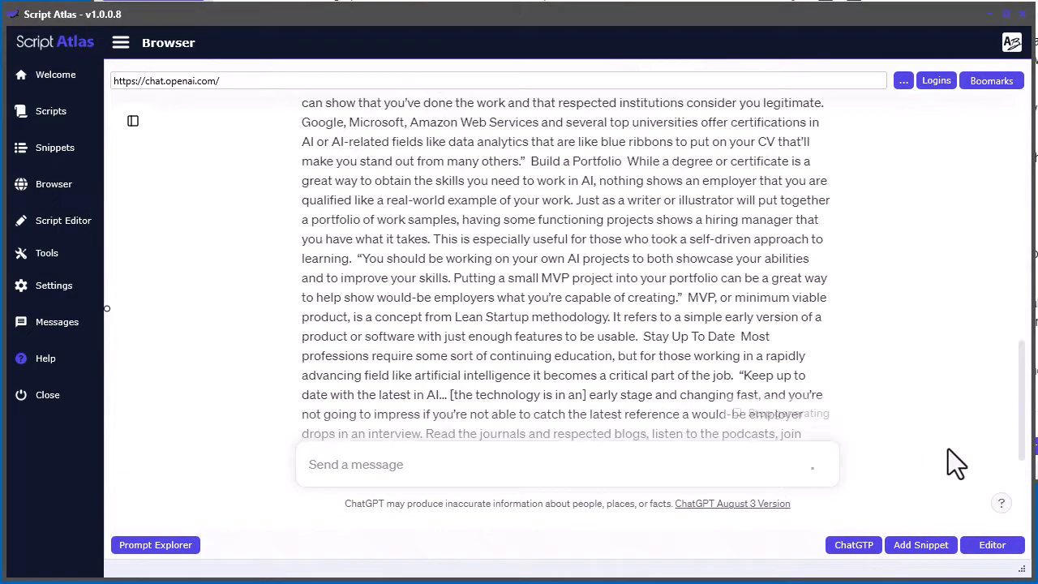
scroll("up", 3)
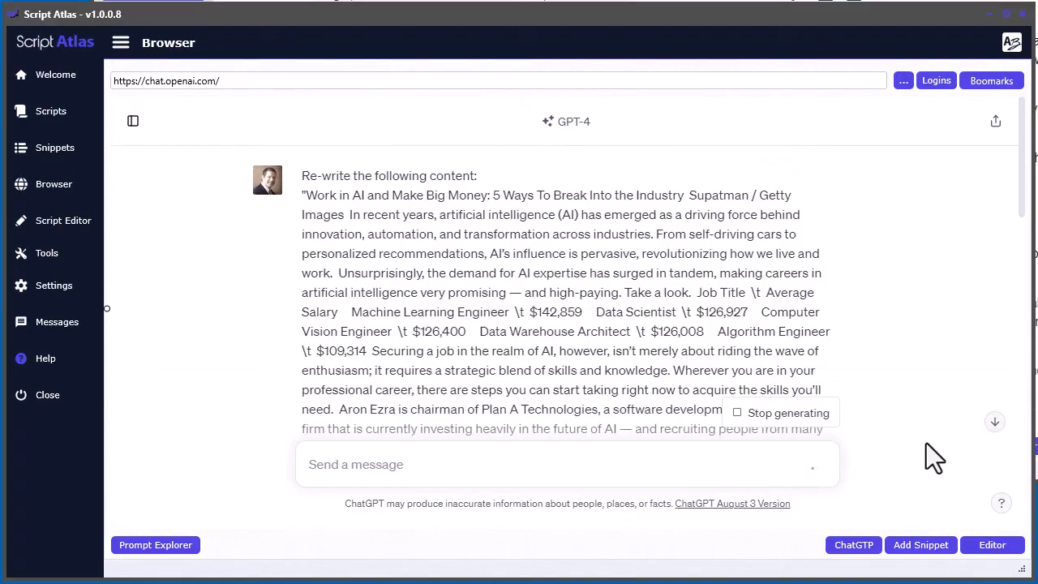
left_click(992, 544)
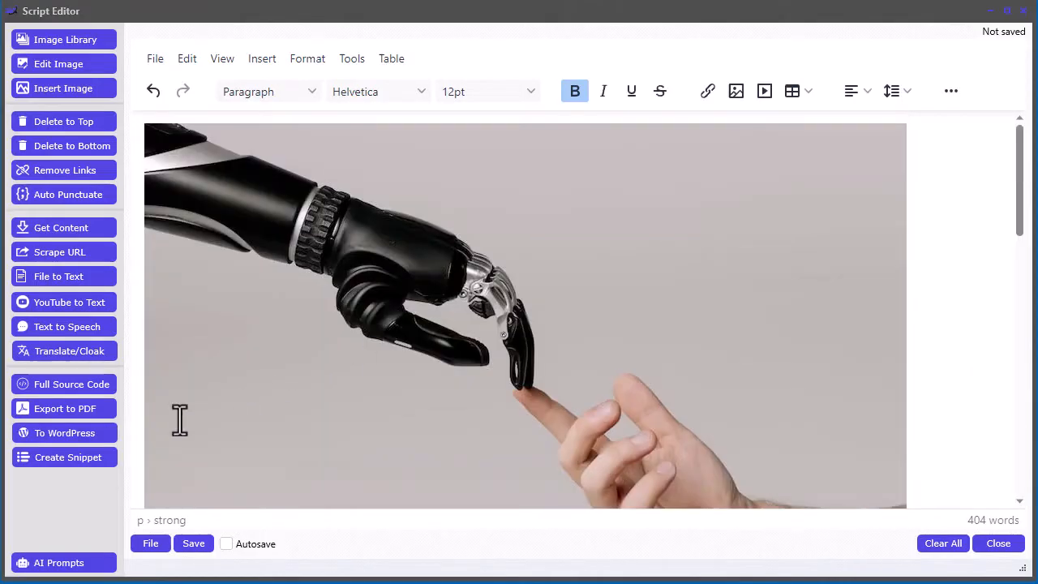
Step: Post to WordPress as 'Unlock a Lucrative Career in AI: A 5-Step Guide to Entering the Field', then resend text to ChatGPT
left_click(64, 433)
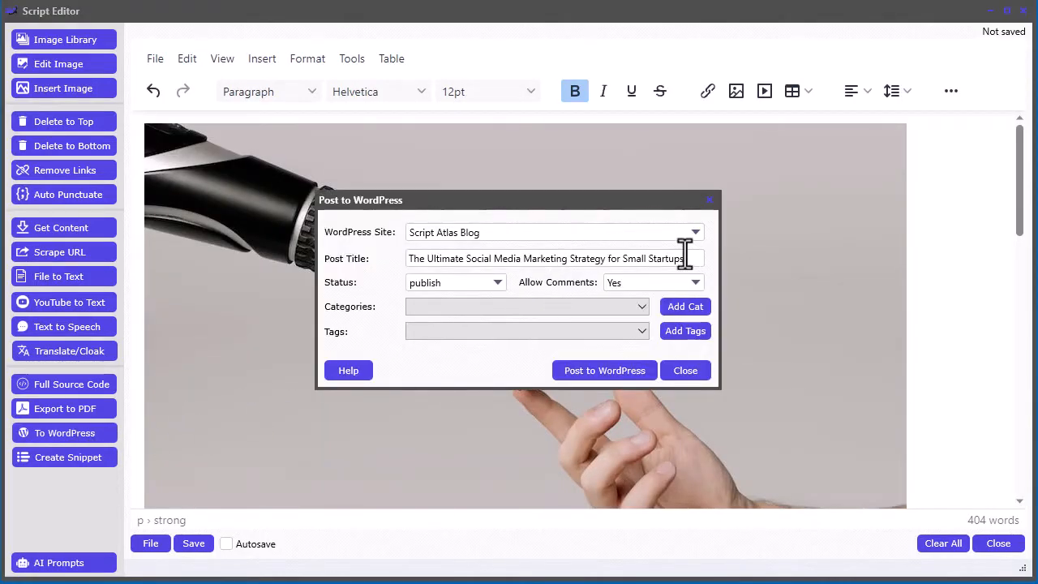
type("Unlock a Lucrative Career in AI: A 5-Step Guide to Entering the Field")
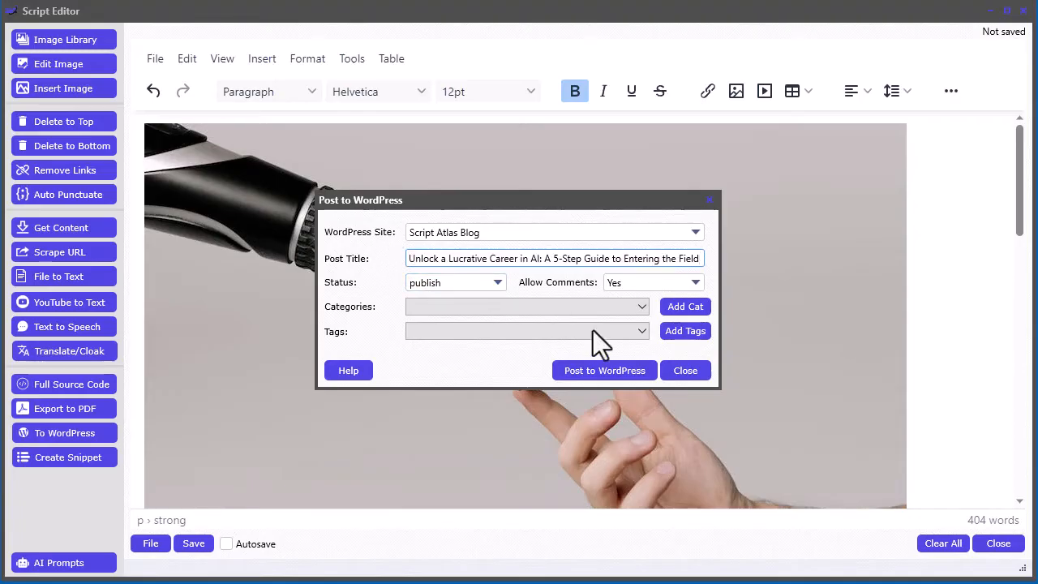
left_click(603, 369)
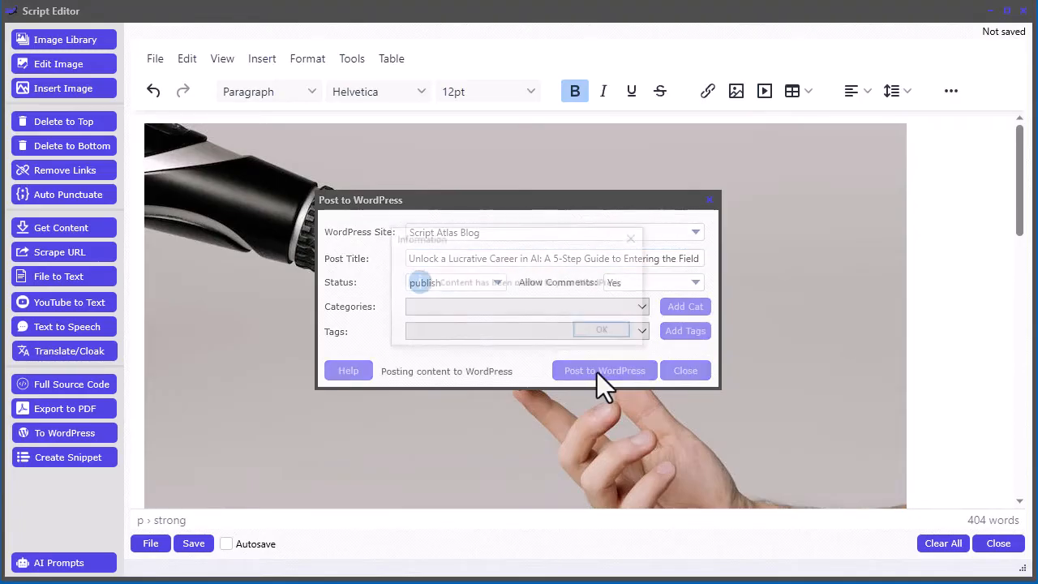
left_click(604, 371)
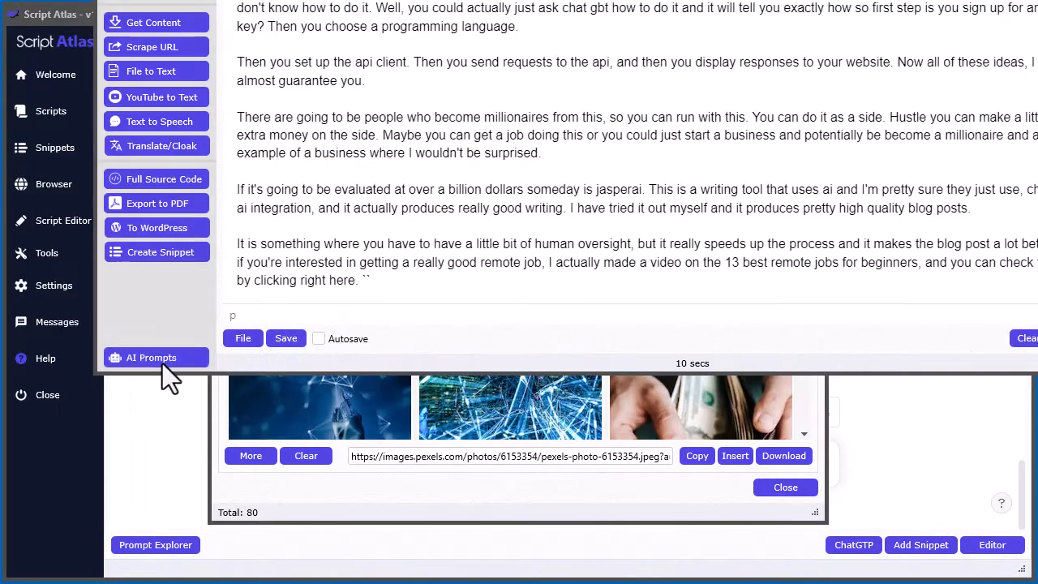
left_click(54, 184)
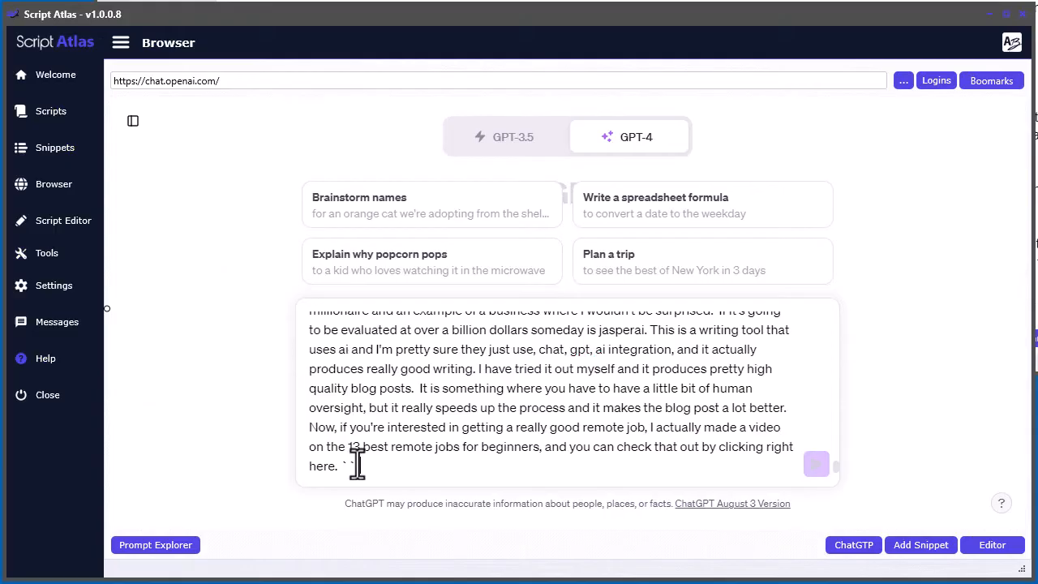
left_click(992, 545)
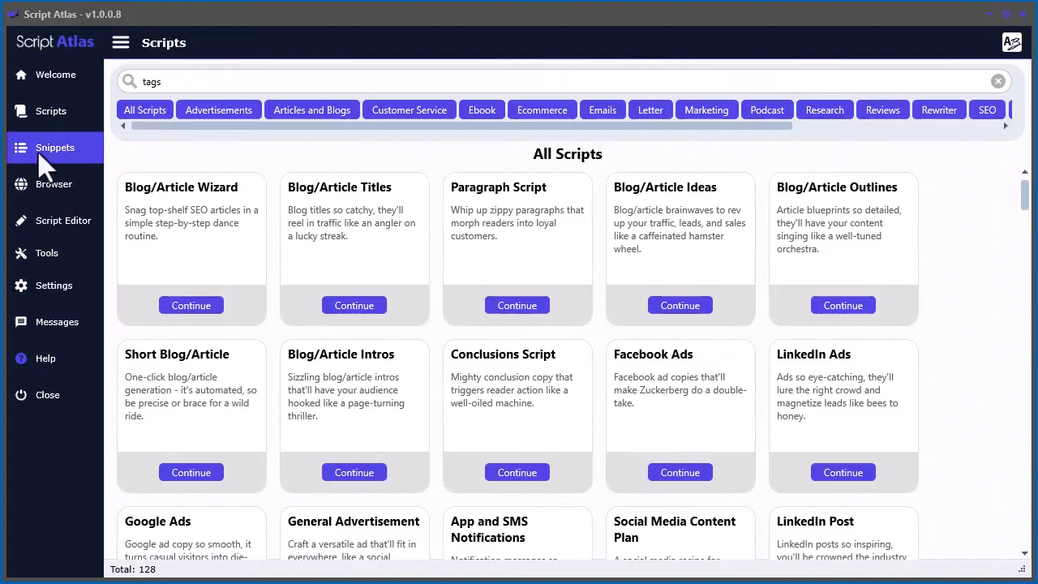
Step: Expand all snippet categories and browse the email subjects, guarantees and headlines snippets
left_click(54, 147)
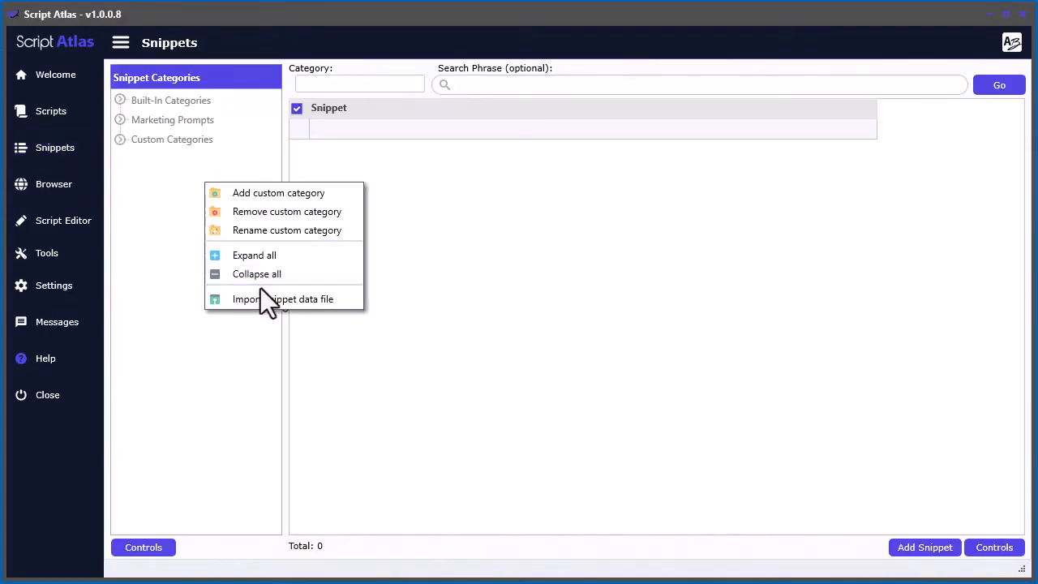
left_click(254, 255)
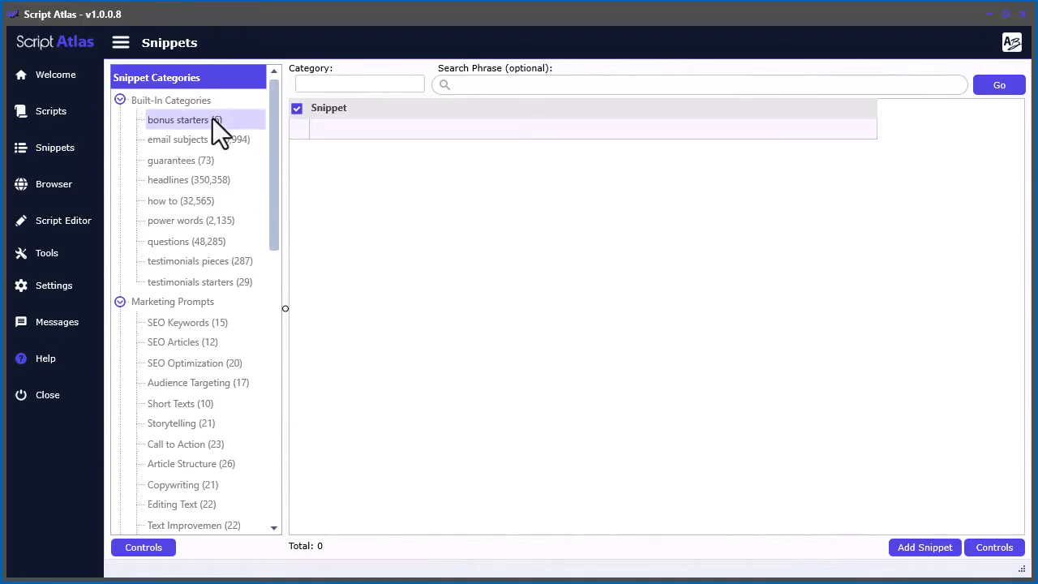
left_click(178, 139)
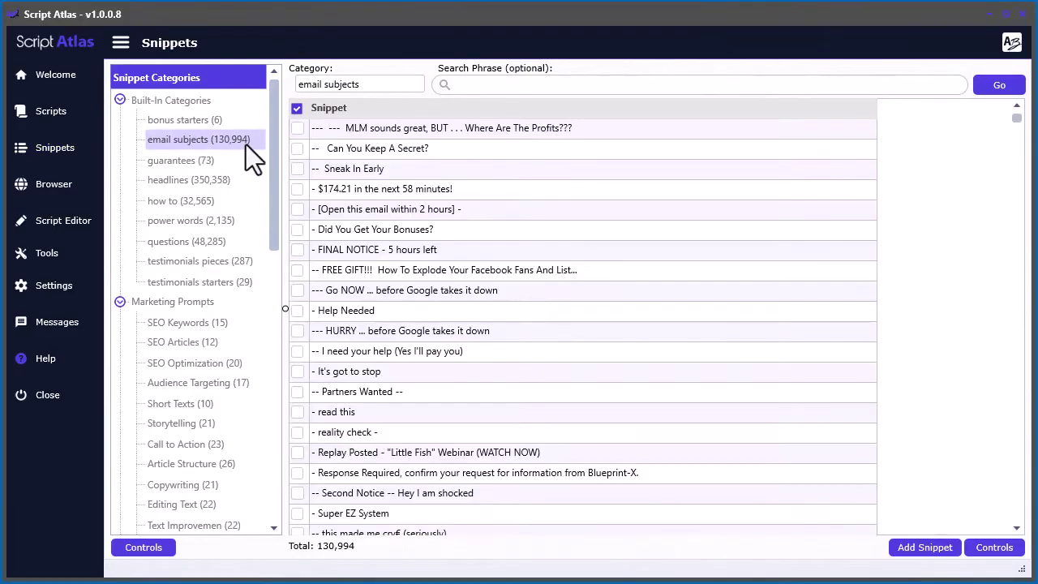
left_click(172, 159)
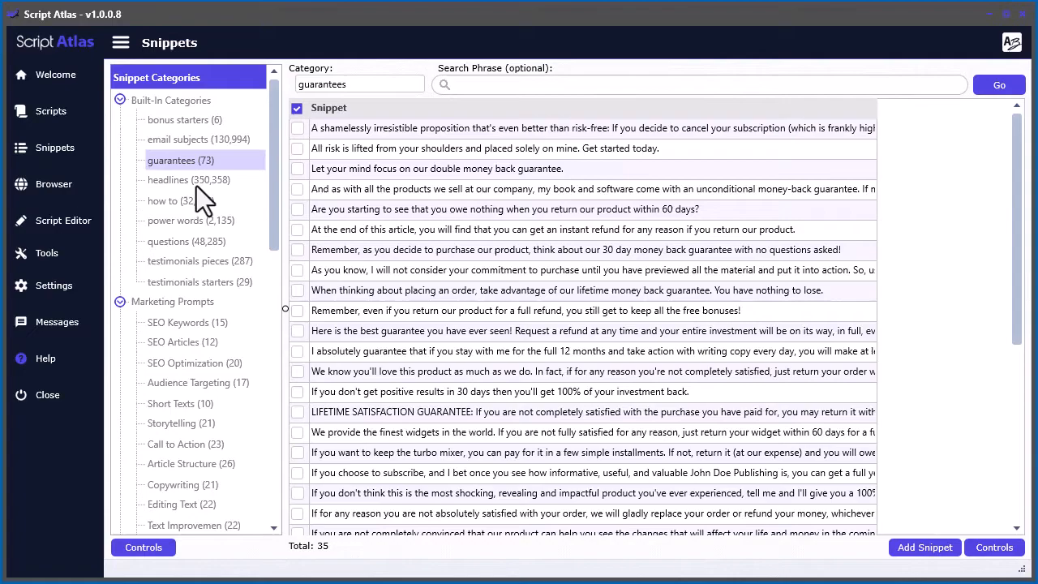
left_click(189, 179)
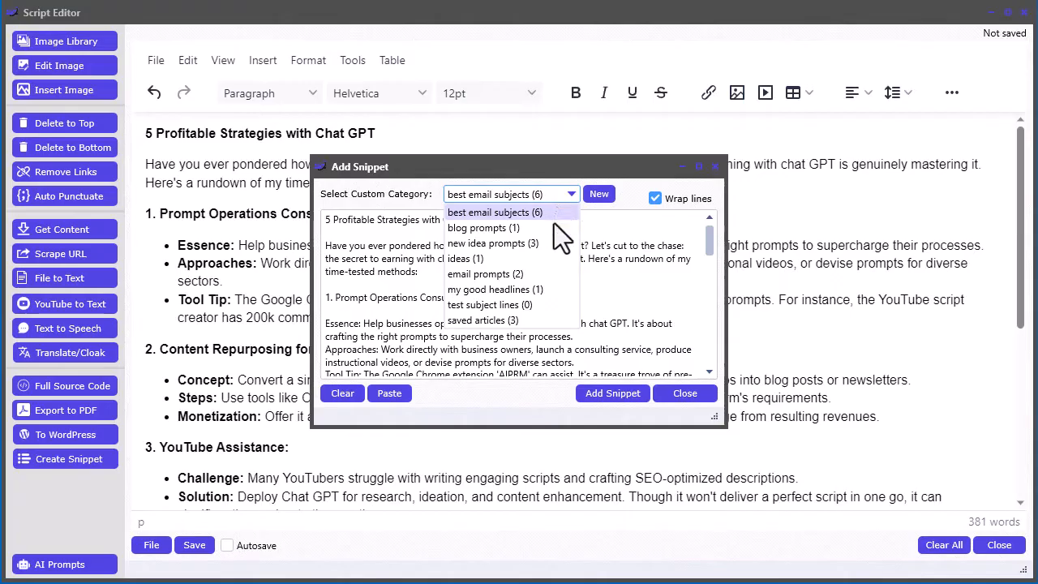
Step: Save the article as a snippet in the saved articles category and review its entries
left_click(482, 320)
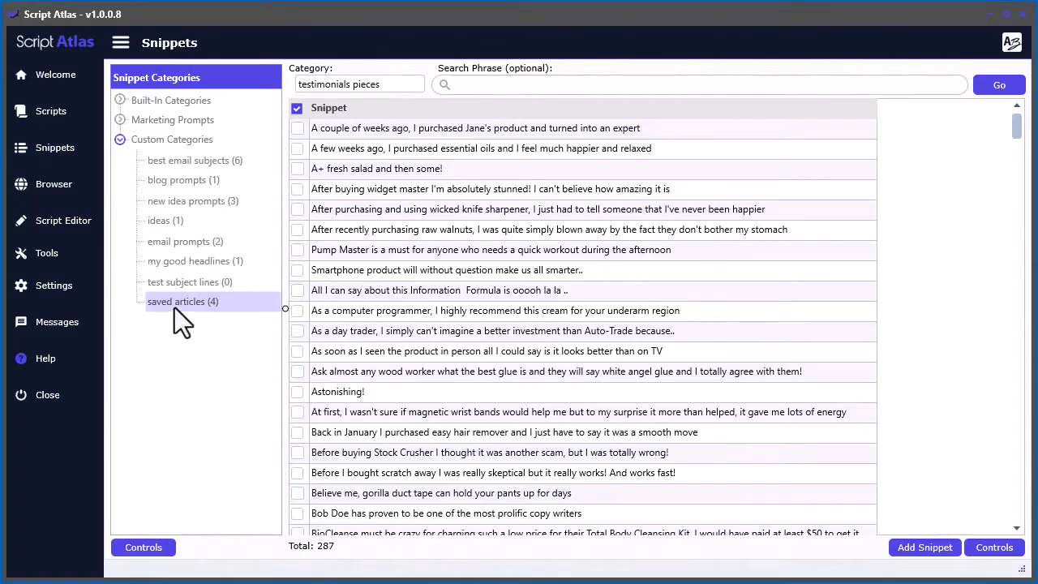
left_click(183, 301)
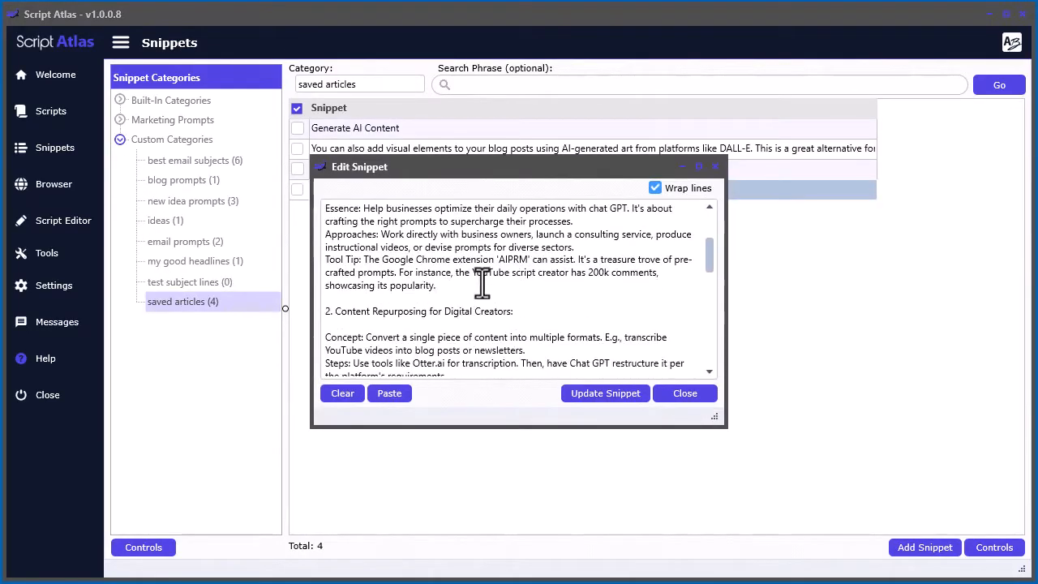
scroll("down", 3)
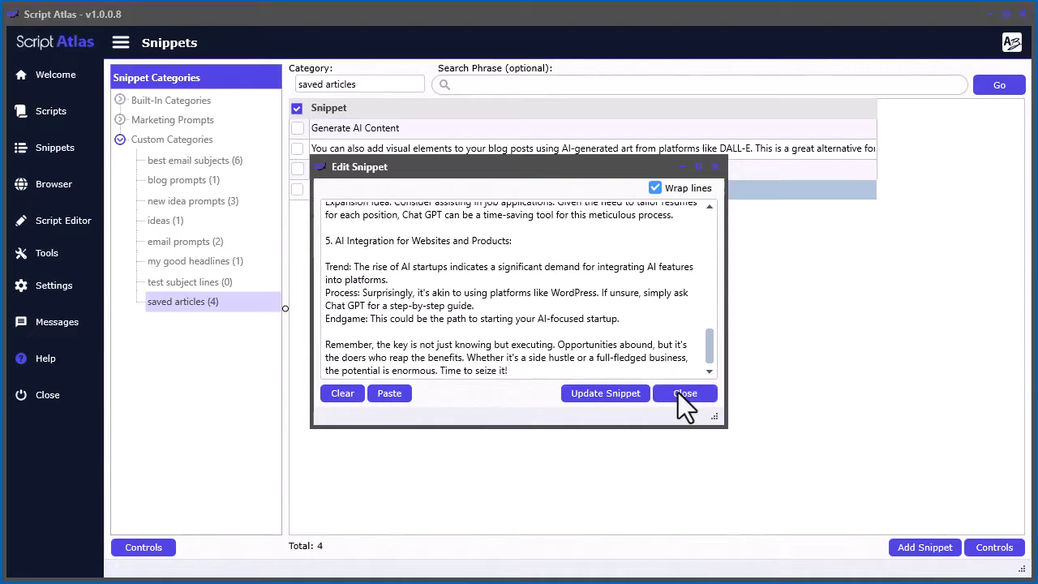
left_click(684, 393)
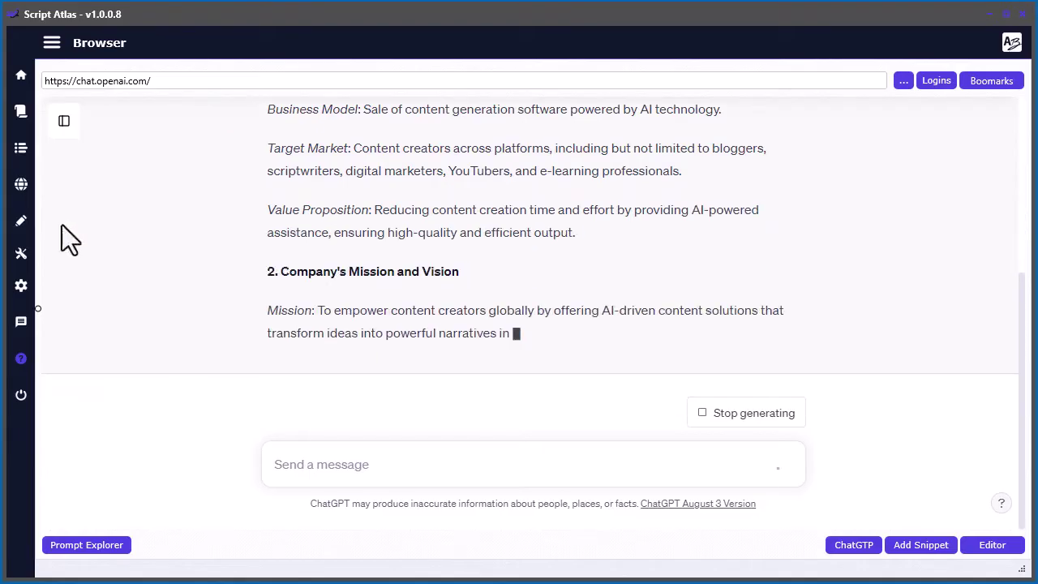
Step: Load the ChatGPT history export into Chatlog Explorer, listing 215 conversations
left_click(63, 120)
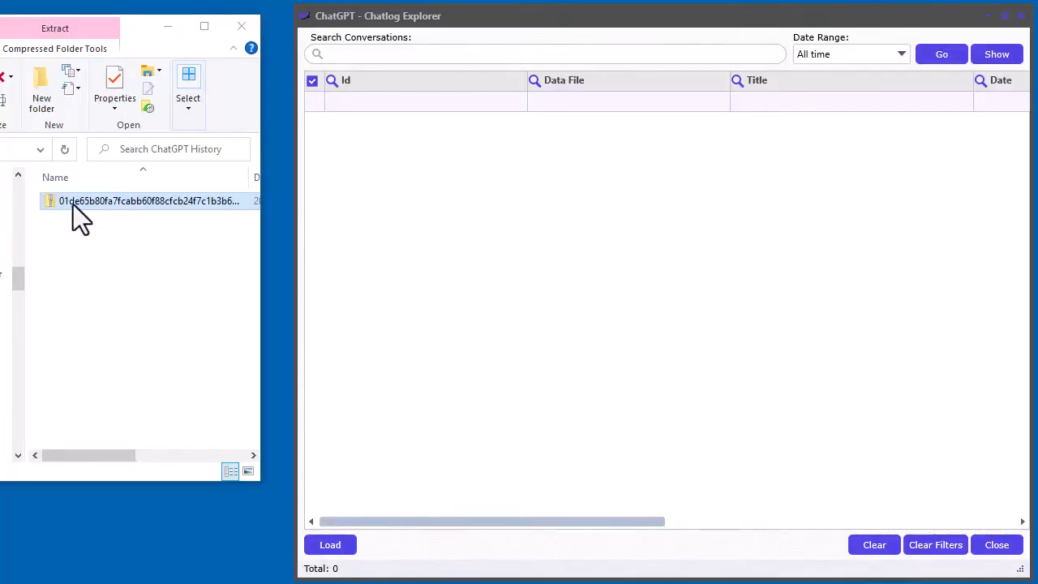
left_click(330, 544)
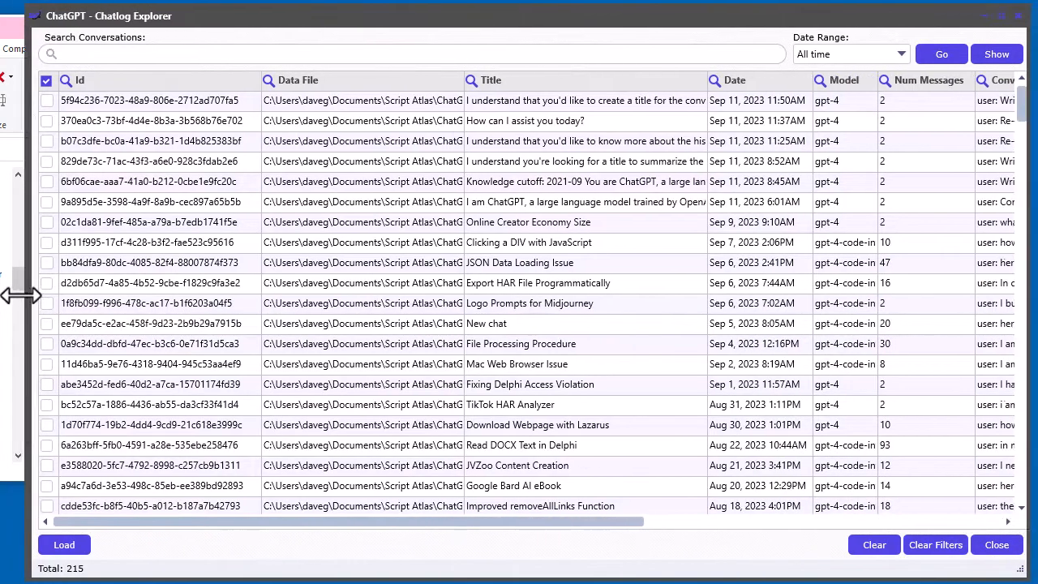
Step: Sort conversations by date and most messages, then filter them to those mentioning 'delphi'
left_click(710, 79)
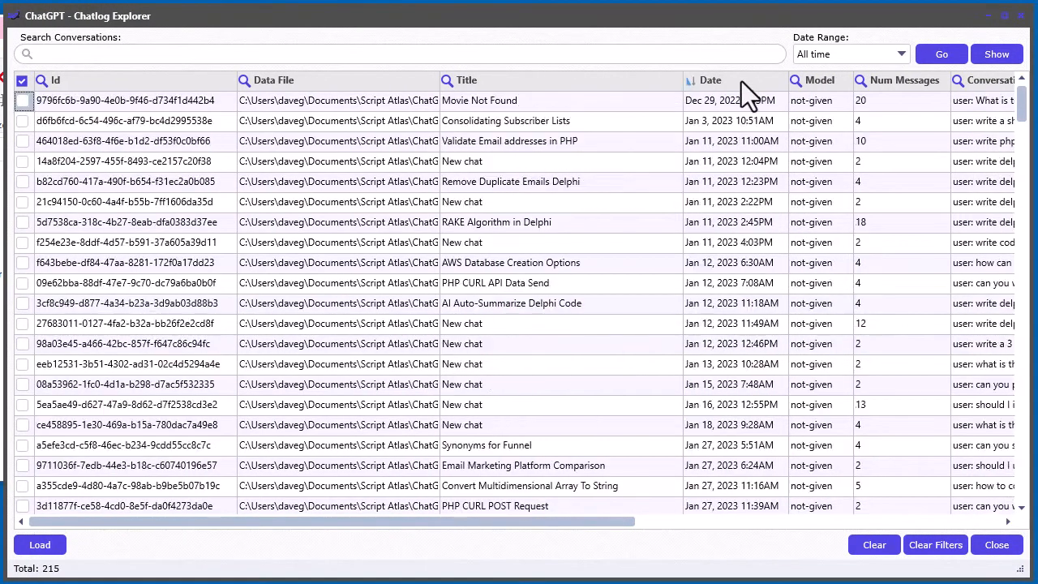
left_click(903, 79)
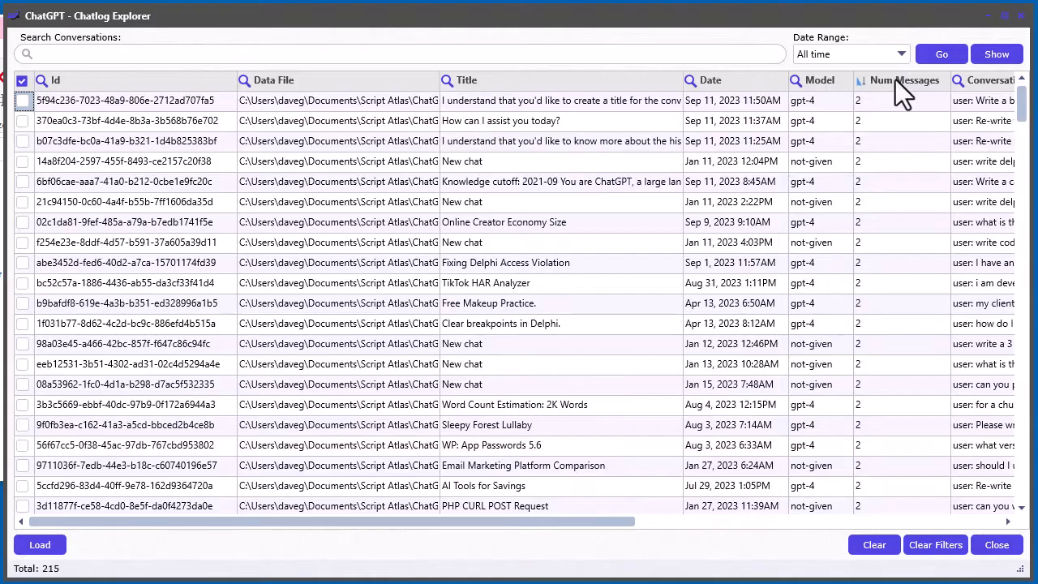
left_click(903, 80)
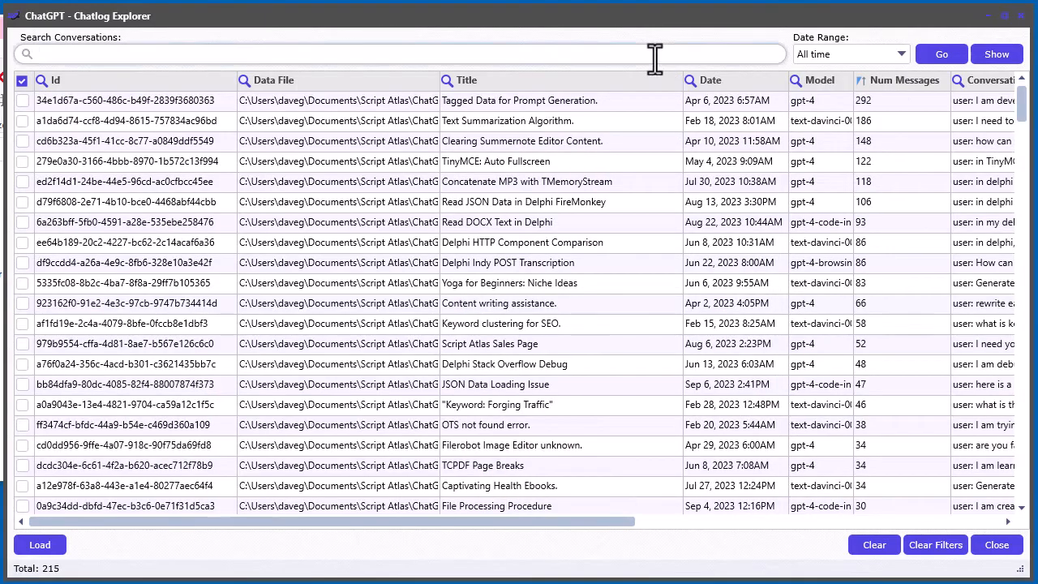
type("delphi")
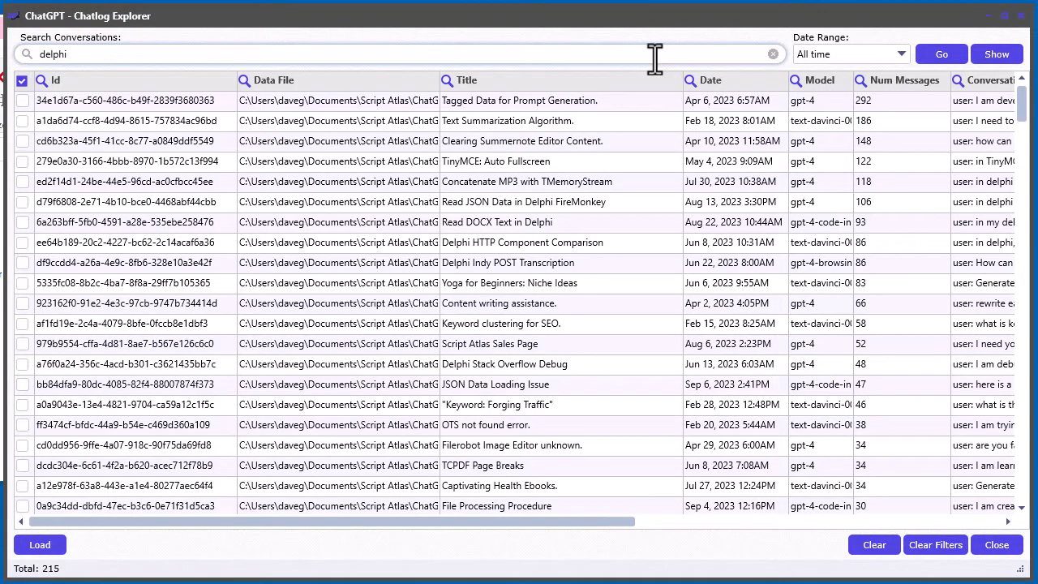
left_click(710, 80)
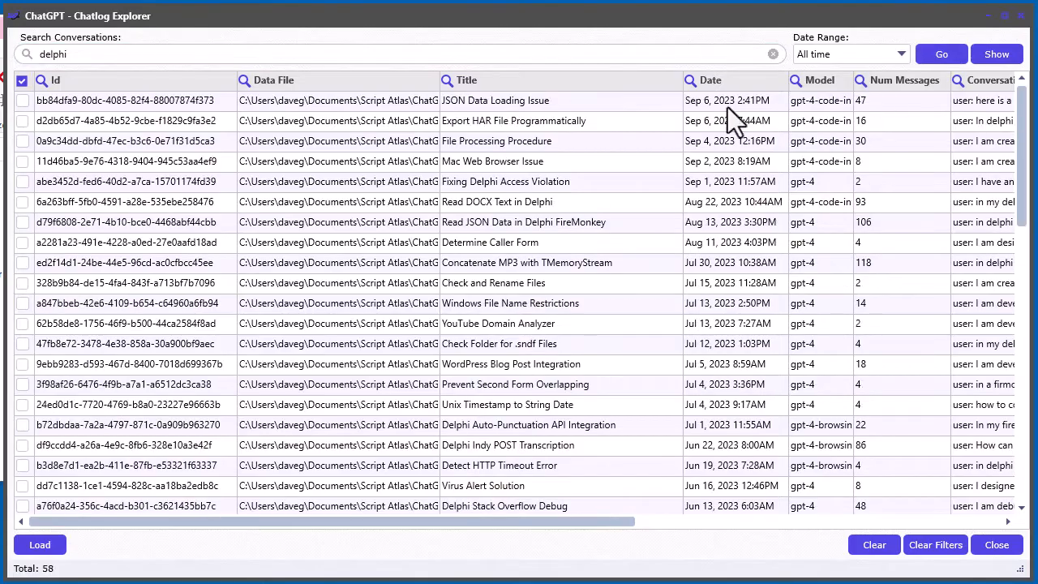
Step: Step through delphi matches in 'JSON Data Loading Issue', clear search, apply the 2023-08-01 to 2023-08-31 range
left_click(996, 53)
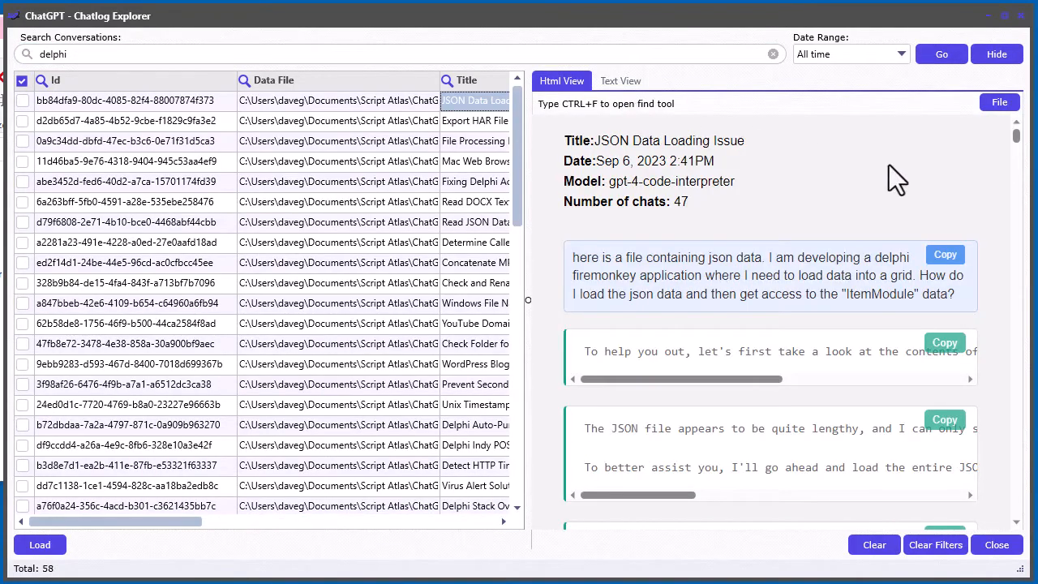
scroll("down", 3)
type("delp")
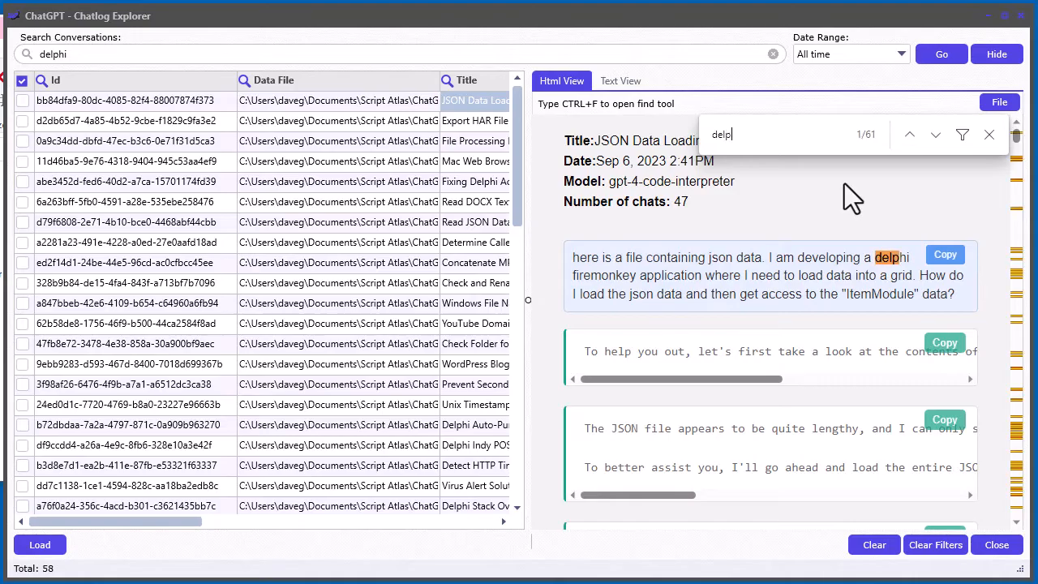
left_click(934, 134)
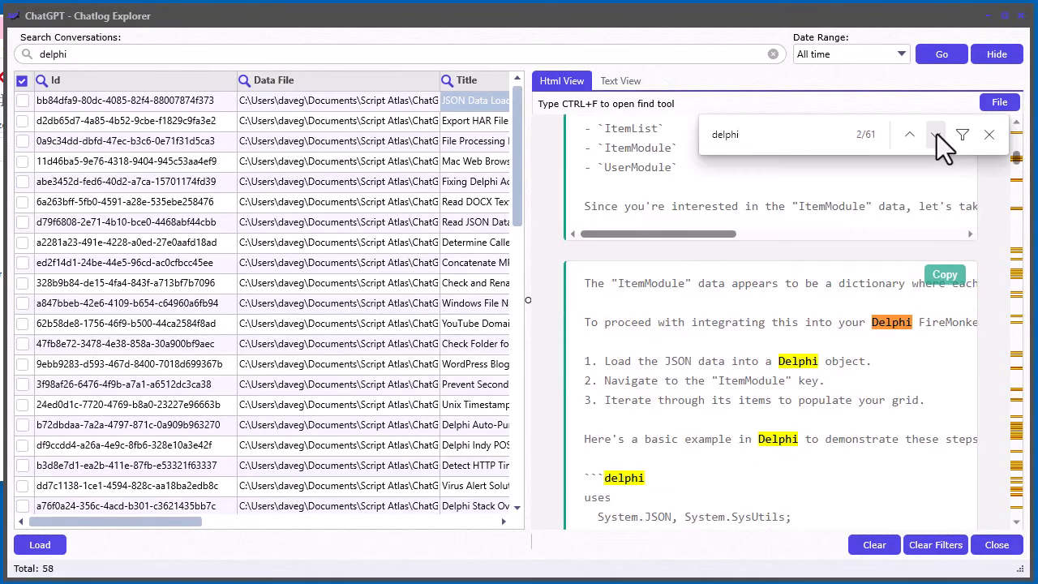
left_click(934, 134)
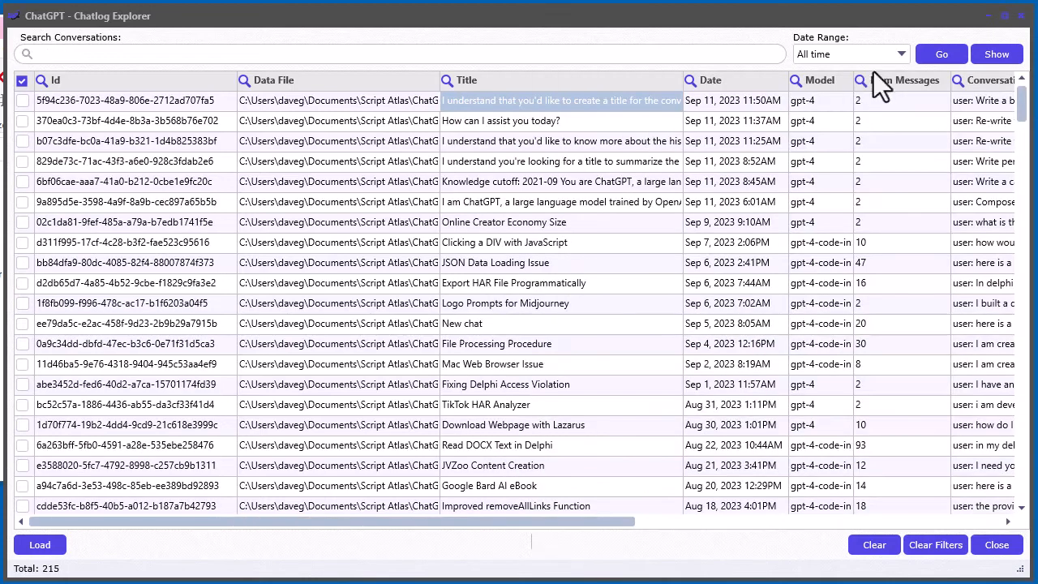
left_click(850, 54)
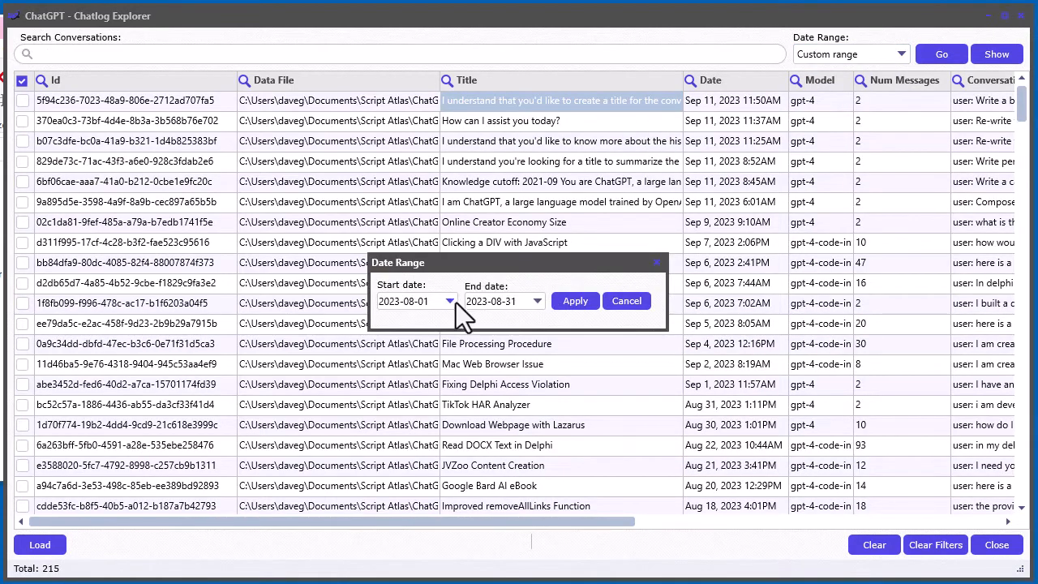
left_click(575, 301)
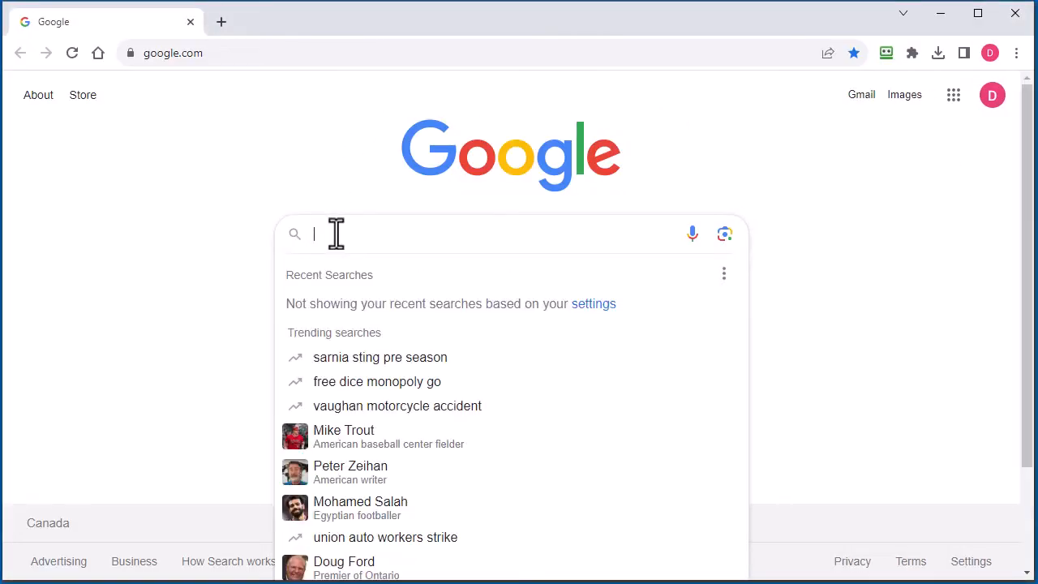
Step: Enter 'best chatgpt prompt for marketing' in the Google search box
type("best chatgpt prompt for marketing")
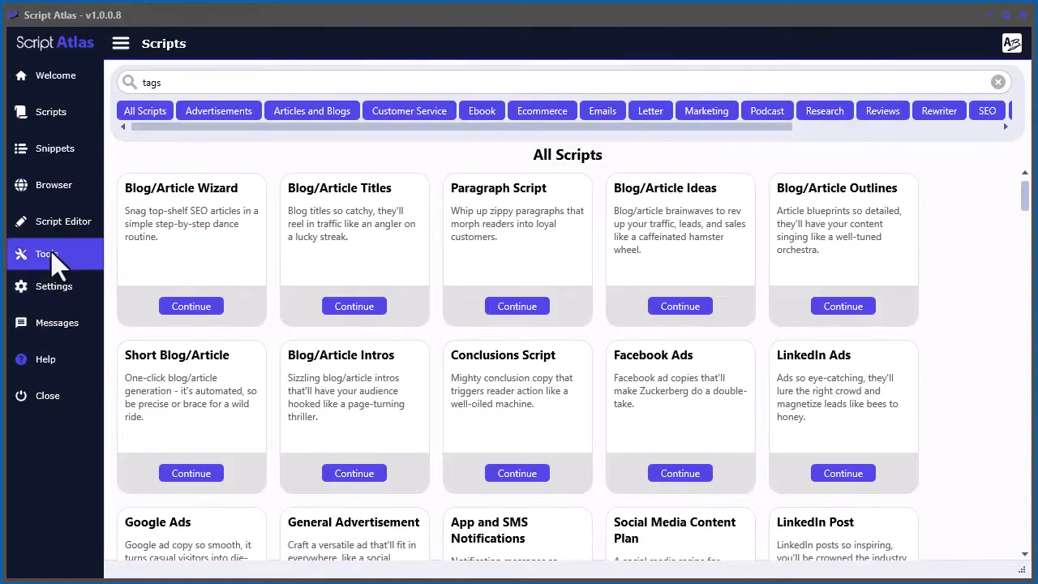
Step: Load all 20,145 prompts in Prompt Explorer, expand every category, and enter 'busines' as a search
left_click(46, 254)
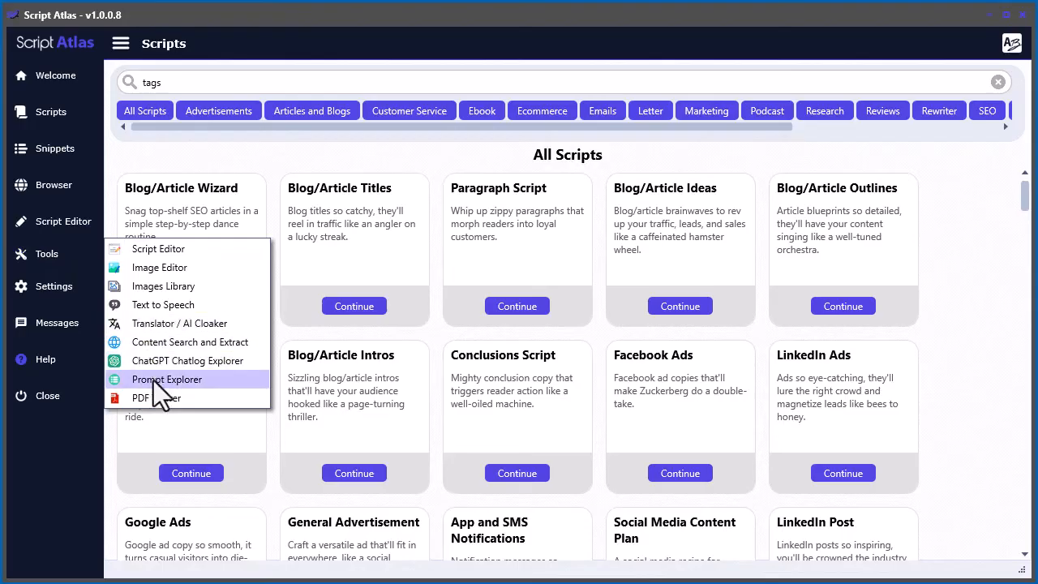
left_click(167, 379)
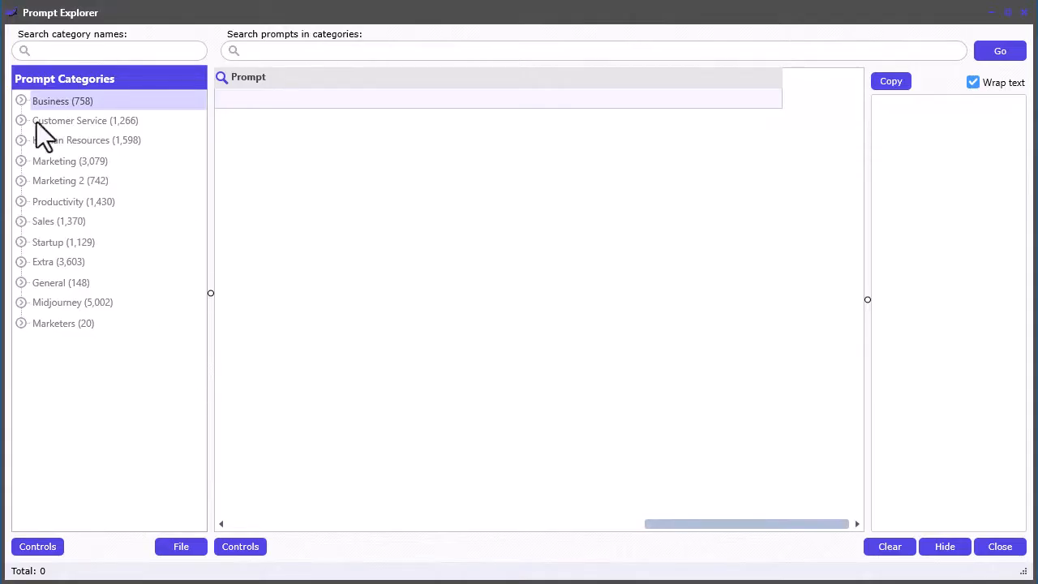
left_click(1000, 50)
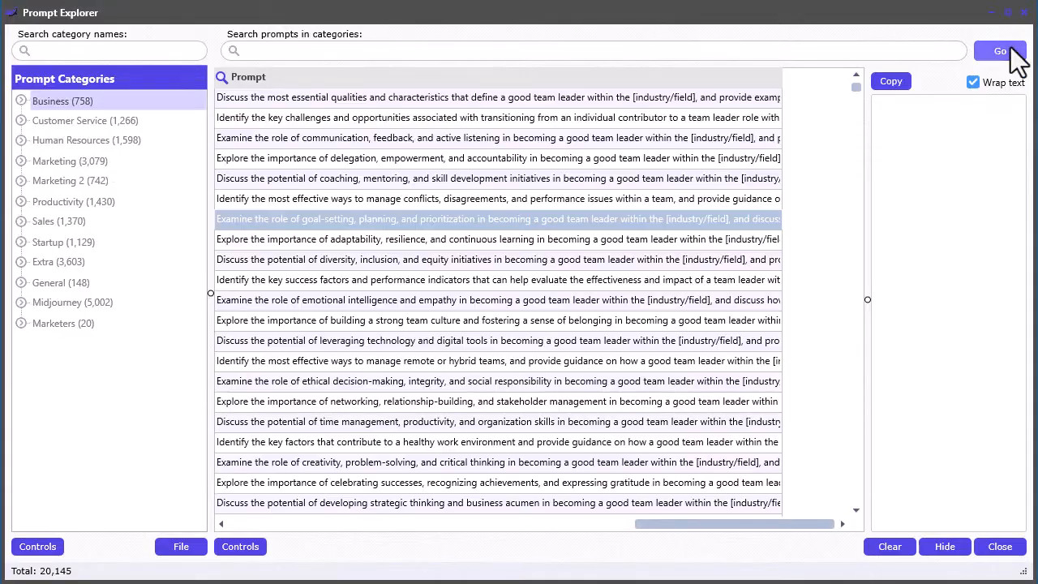
mouse_move(74, 556)
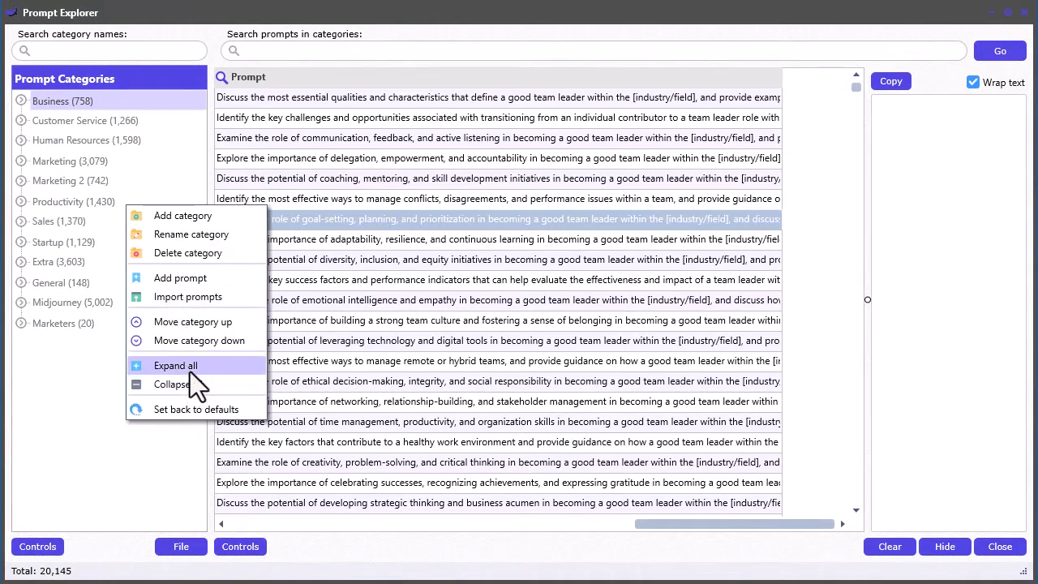
left_click(176, 365)
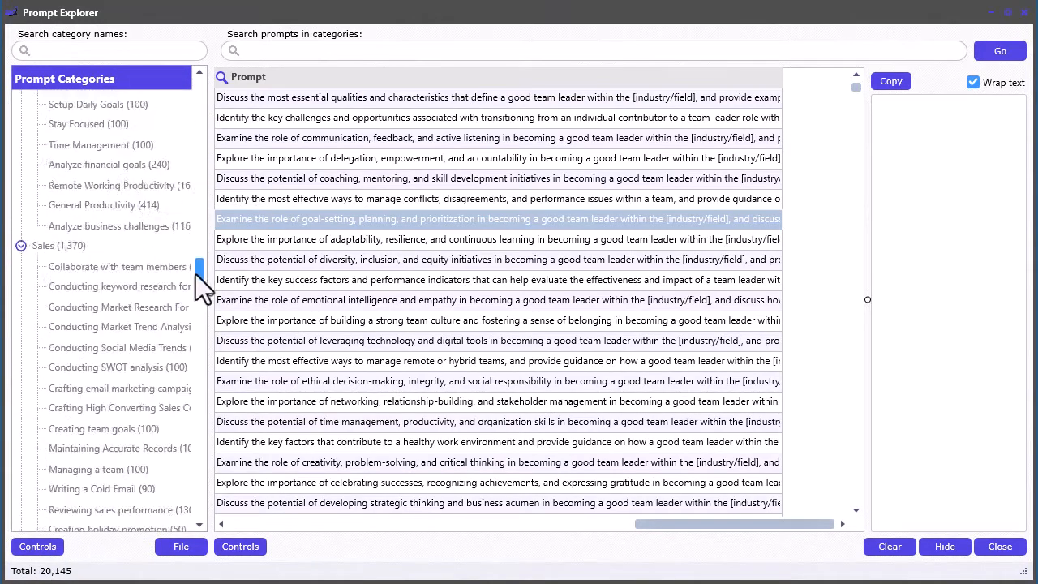
scroll("down", 3)
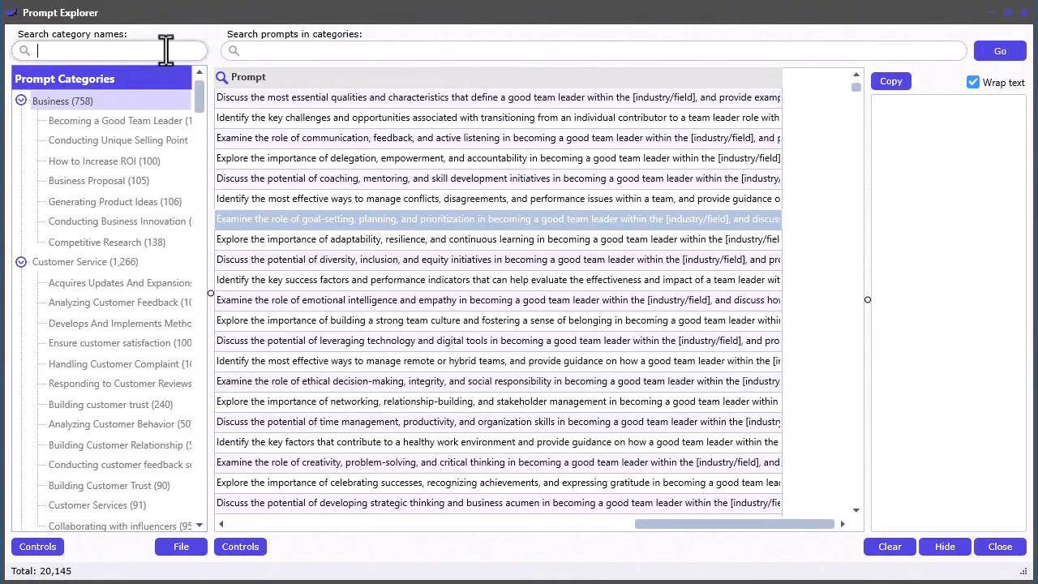
type("busines")
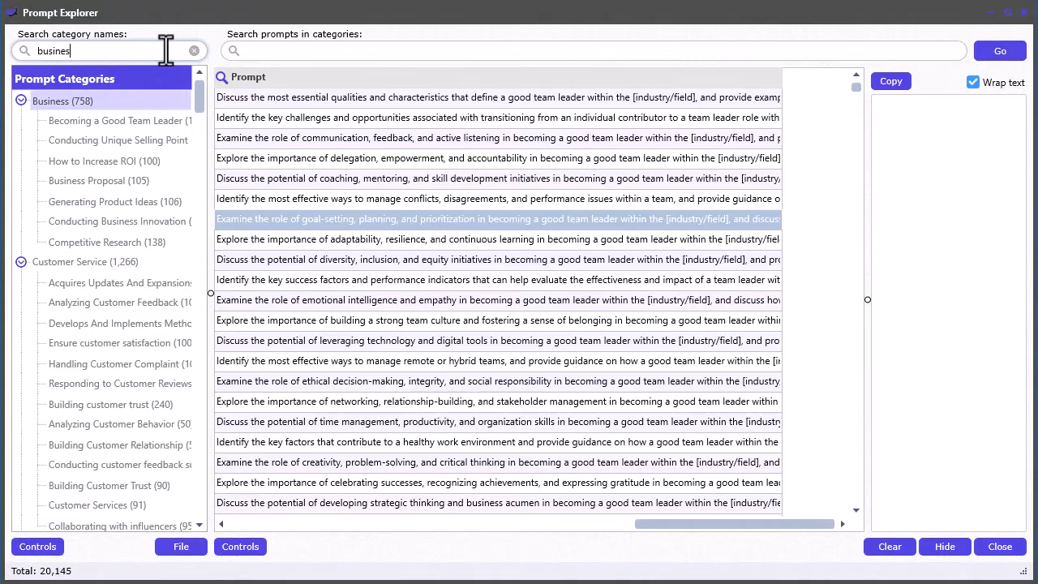
left_click(194, 50)
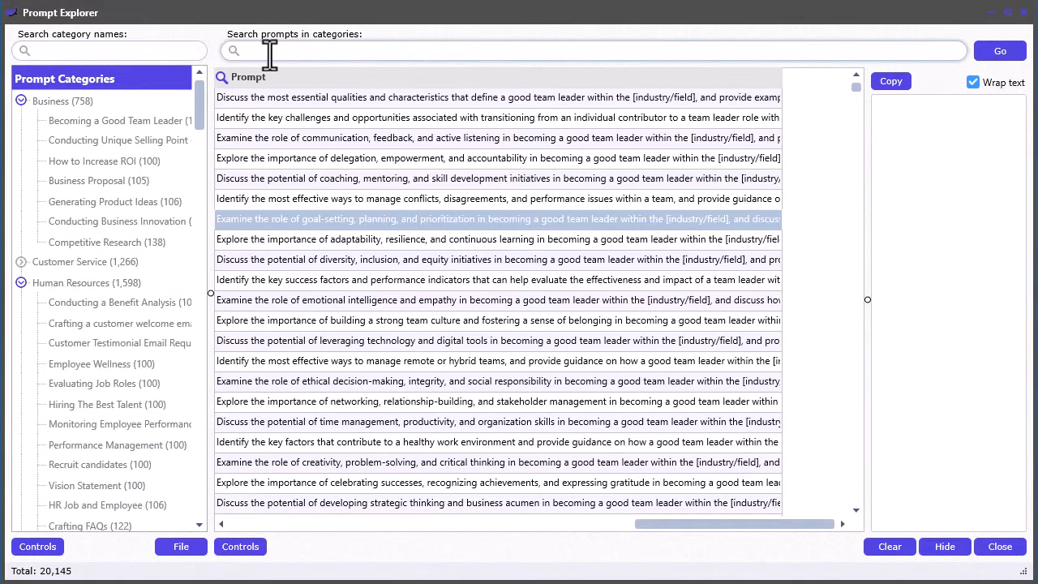
Step: Search prompts for 'youtube', filter the Prompt column by 'marketing', and preview one prompt's text
type("youtube")
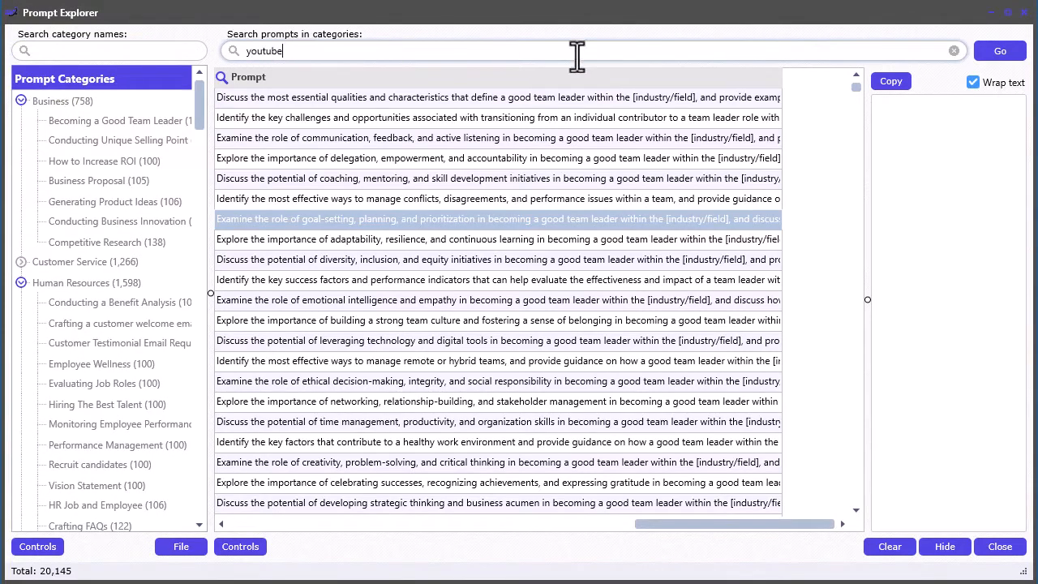
left_click(999, 50)
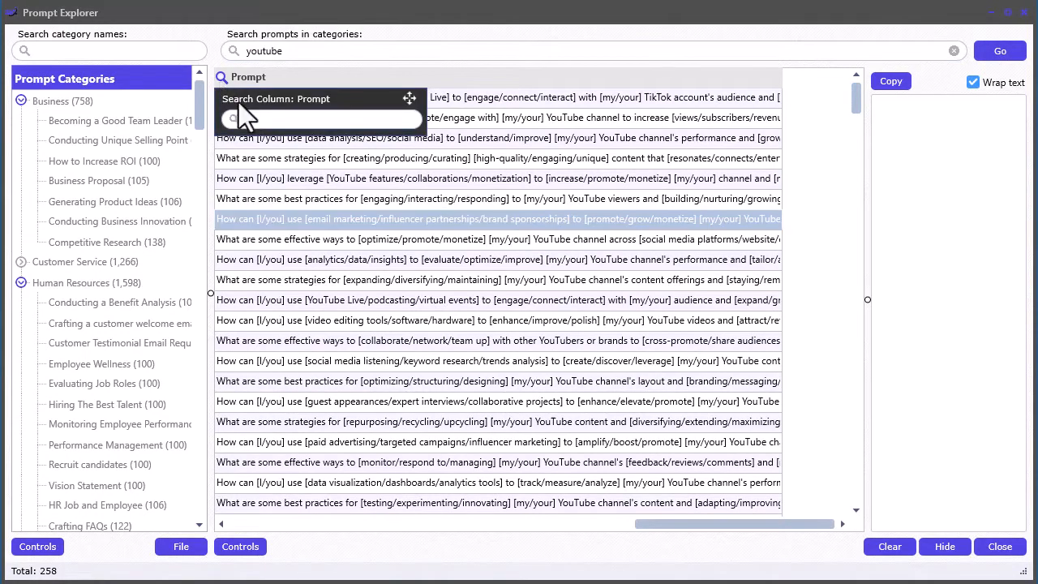
type("m")
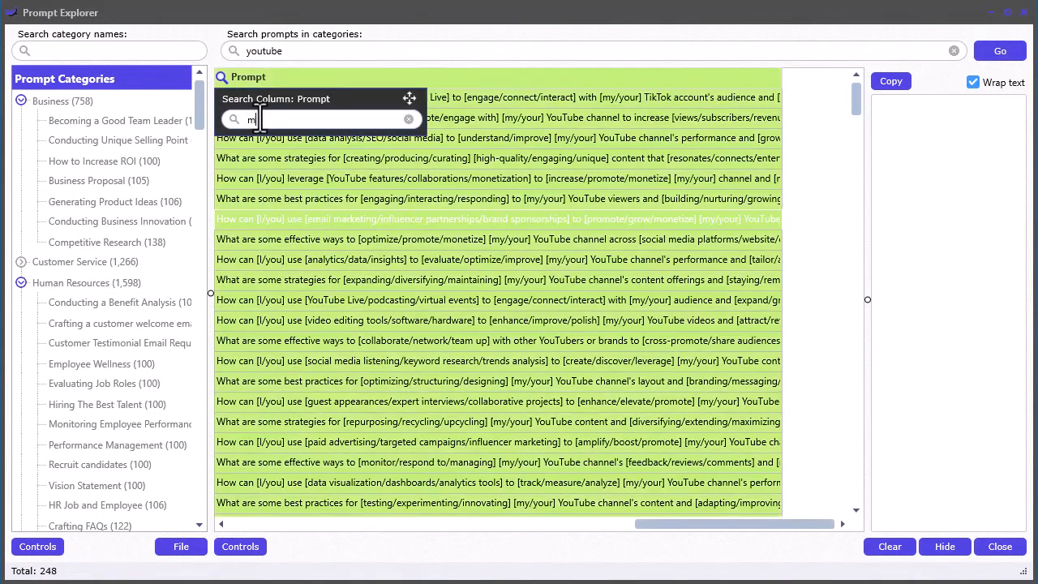
type("arketing")
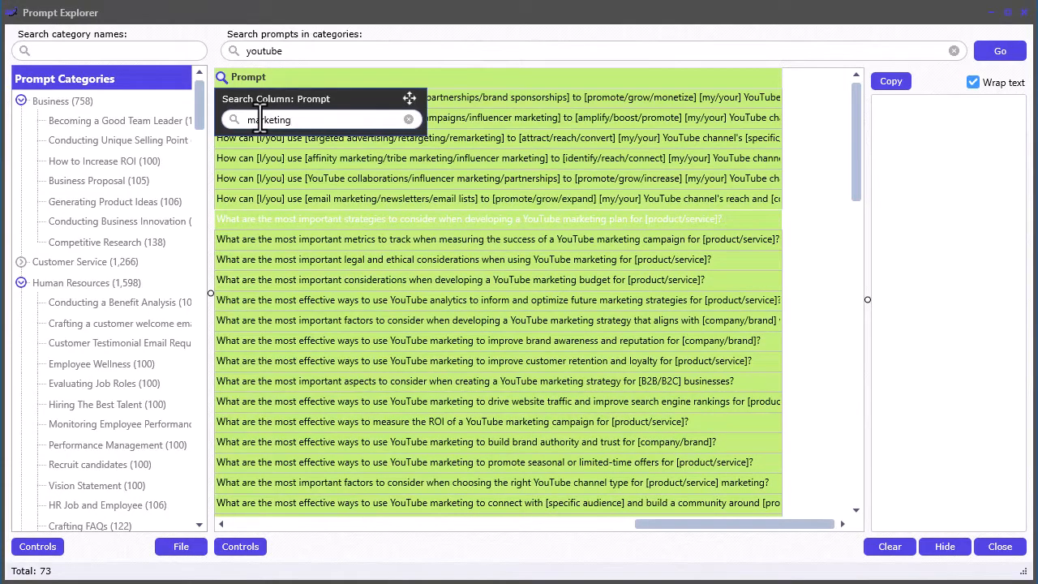
left_click(498, 137)
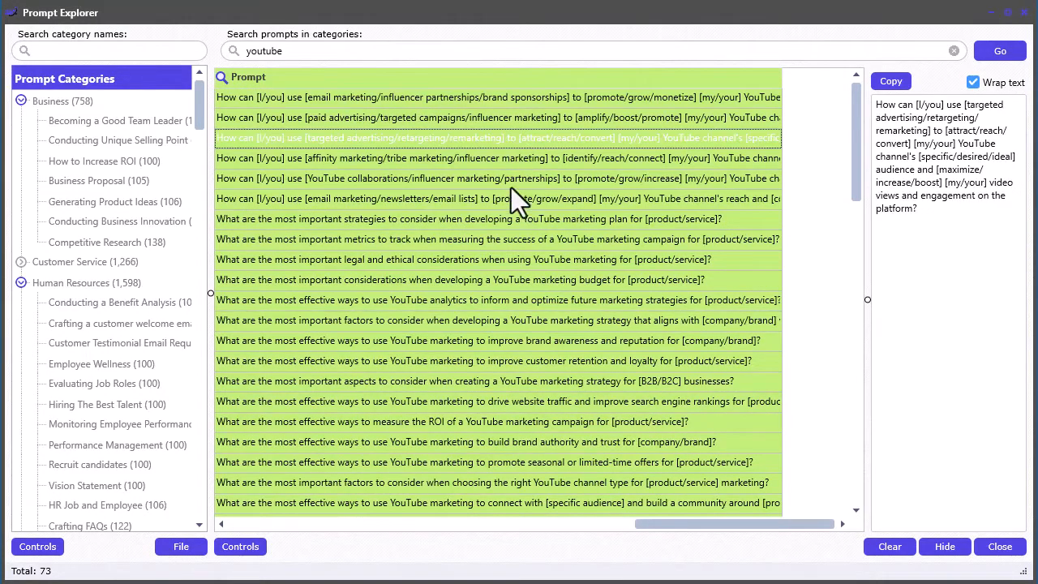
left_click(495, 320)
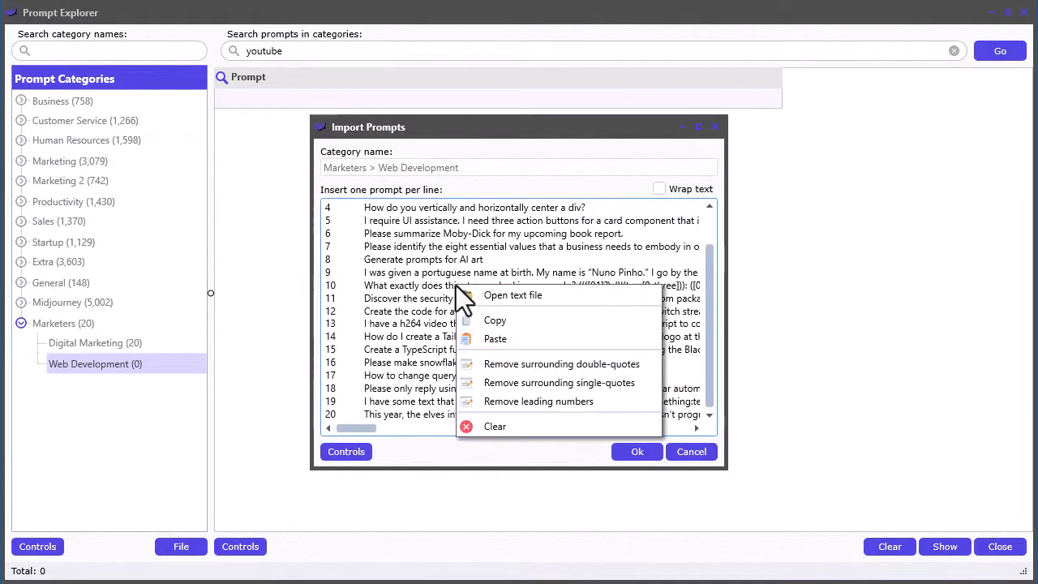
Step: Create the Web Development subcategory under Marketers and stage 20 prompts for import
left_click(637, 451)
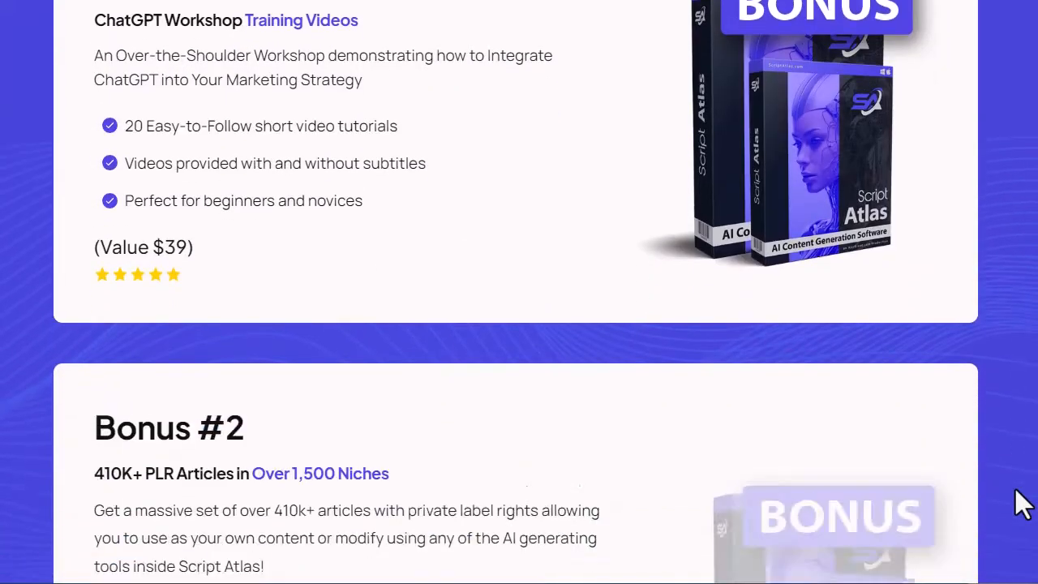
Step: Scroll the sales page through the bonus offers down to Bonus #5's ten PDF reports
scroll("down", 3)
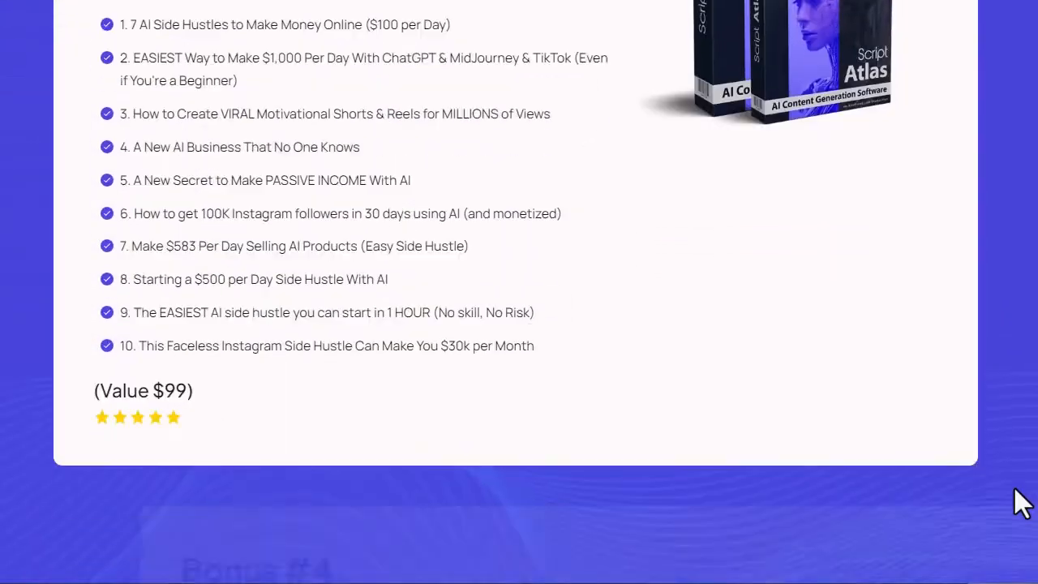
scroll("down", 3)
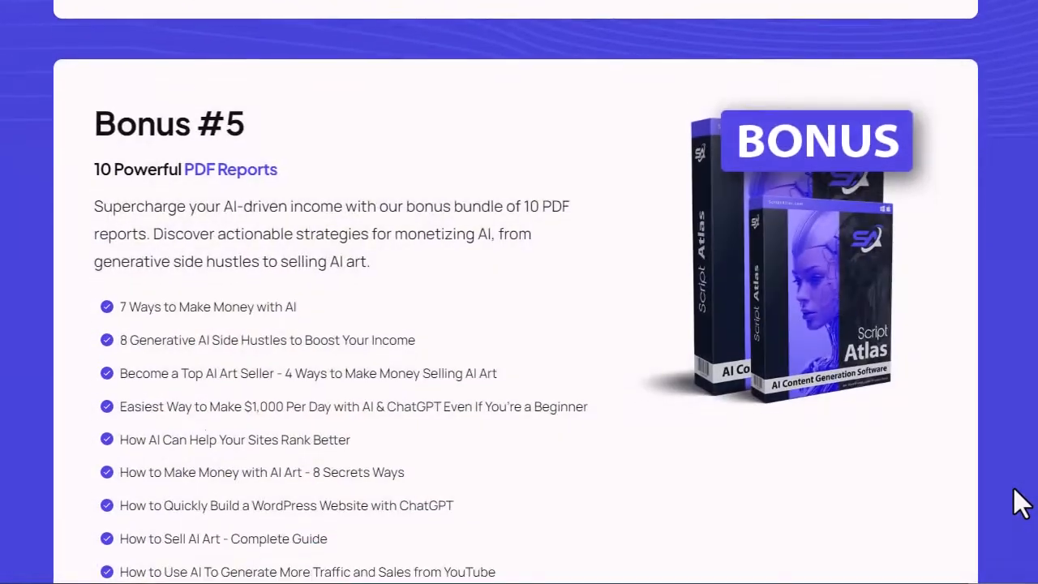
scroll("down", 3)
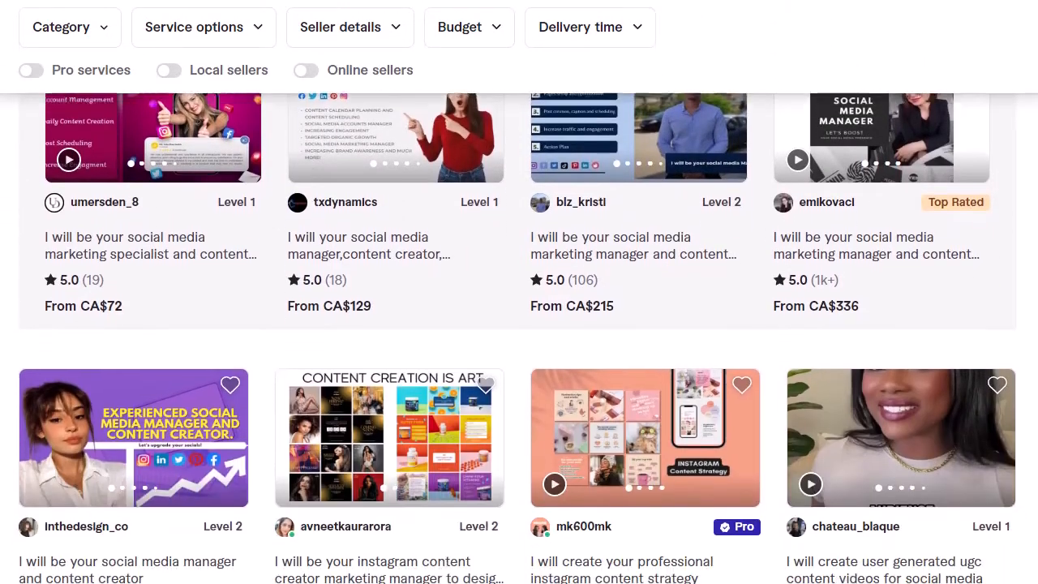
Step: Scroll down through the Fiverr grid of social media manager and content creator gigs
scroll("down", 3)
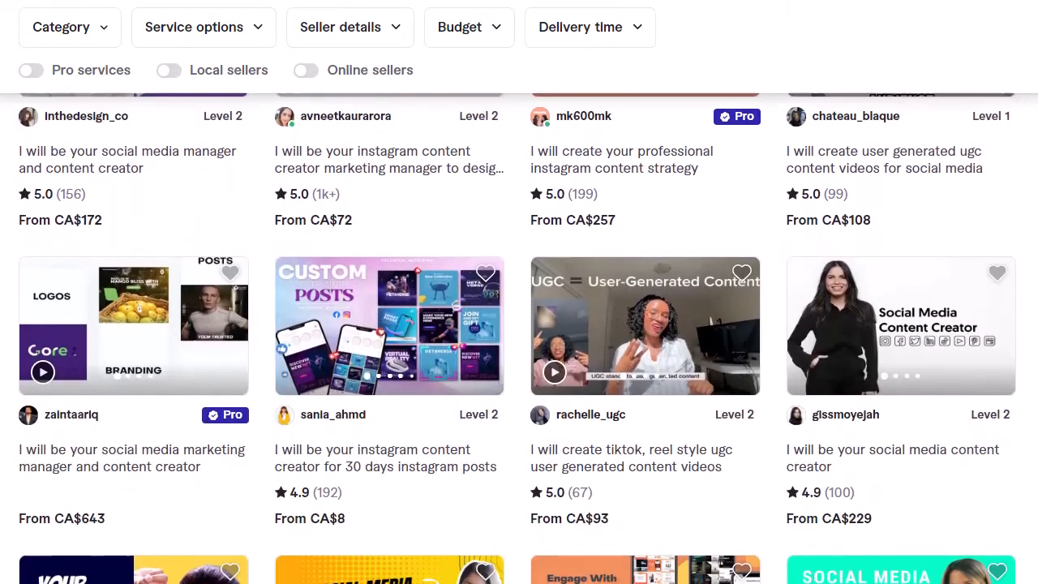
scroll("down", 3)
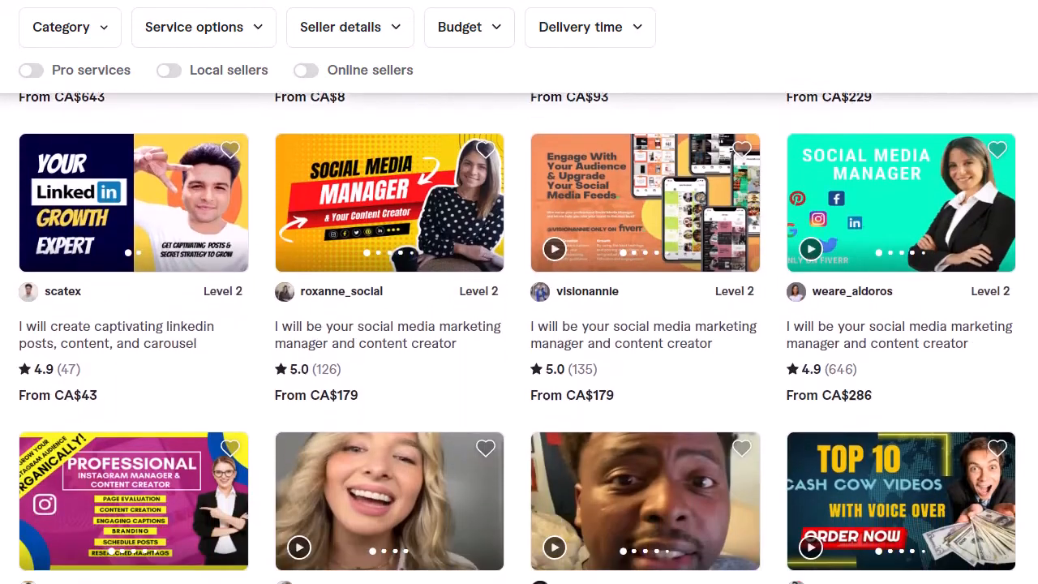
scroll("down", 3)
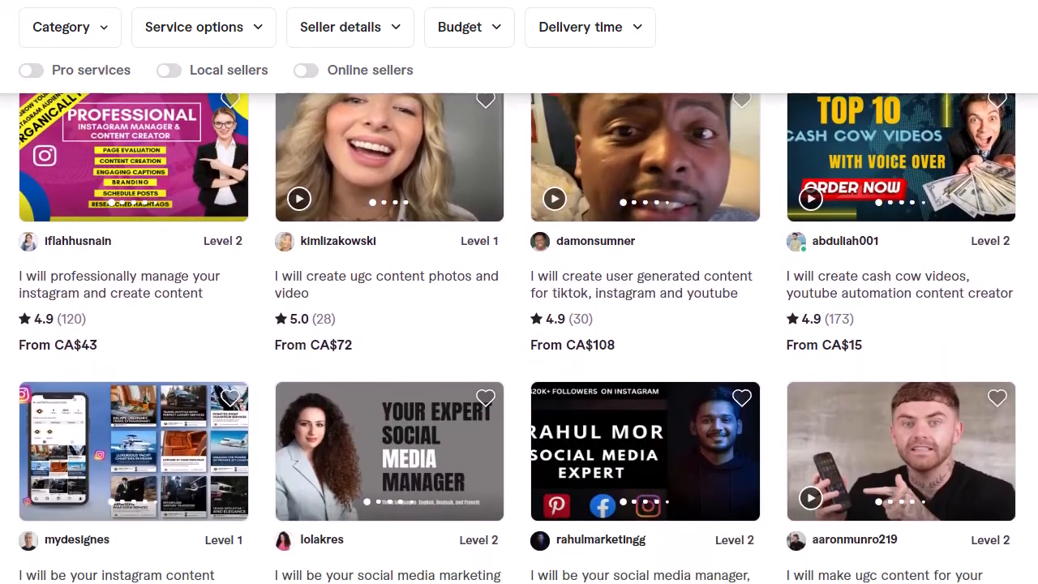
scroll("down", 3)
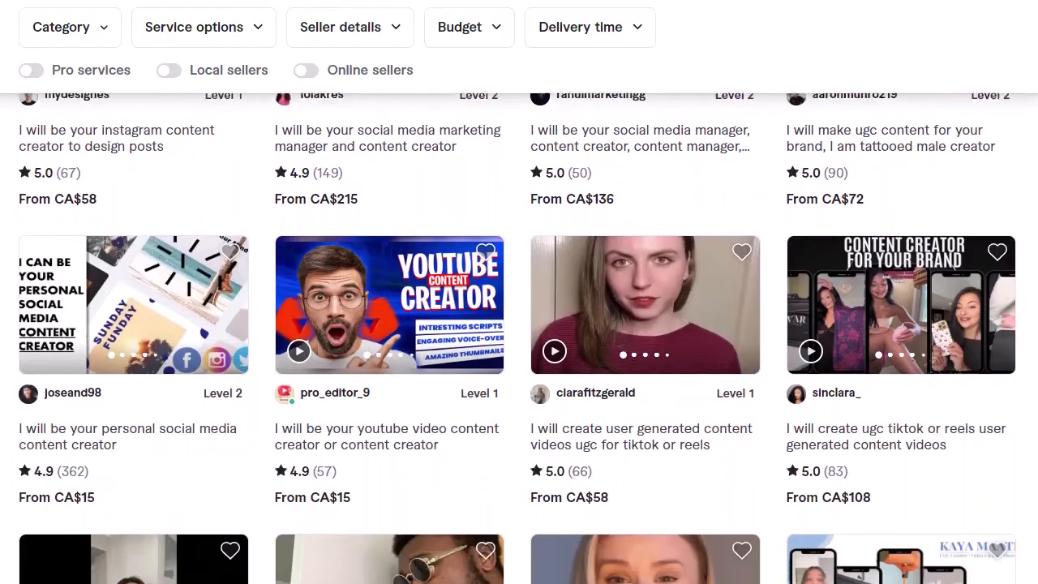
scroll("down", 3)
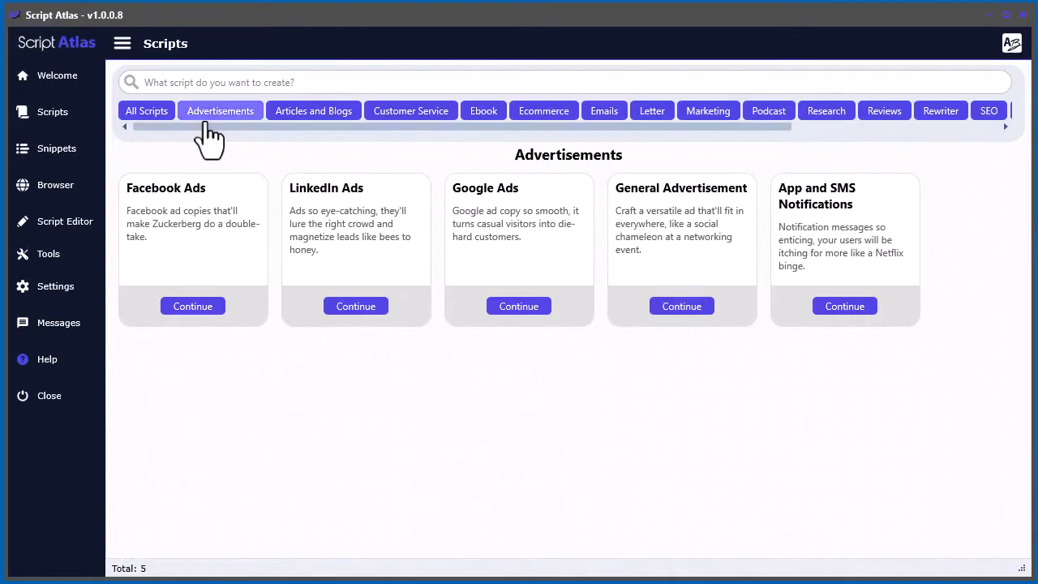
Step: Switch to the Ebook script category and use Script Editor with Text to Speech
left_click(483, 110)
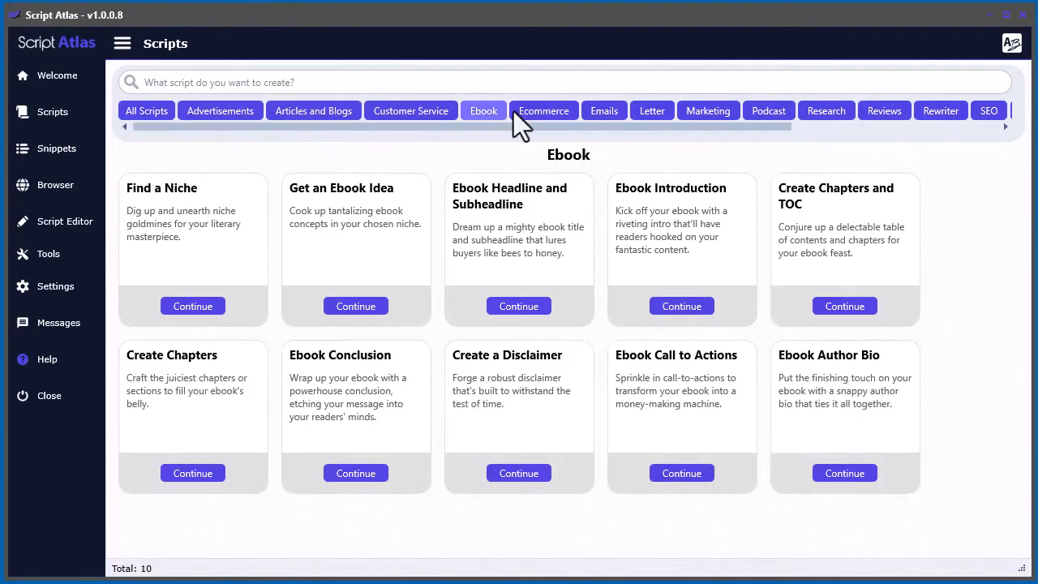
left_click(651, 111)
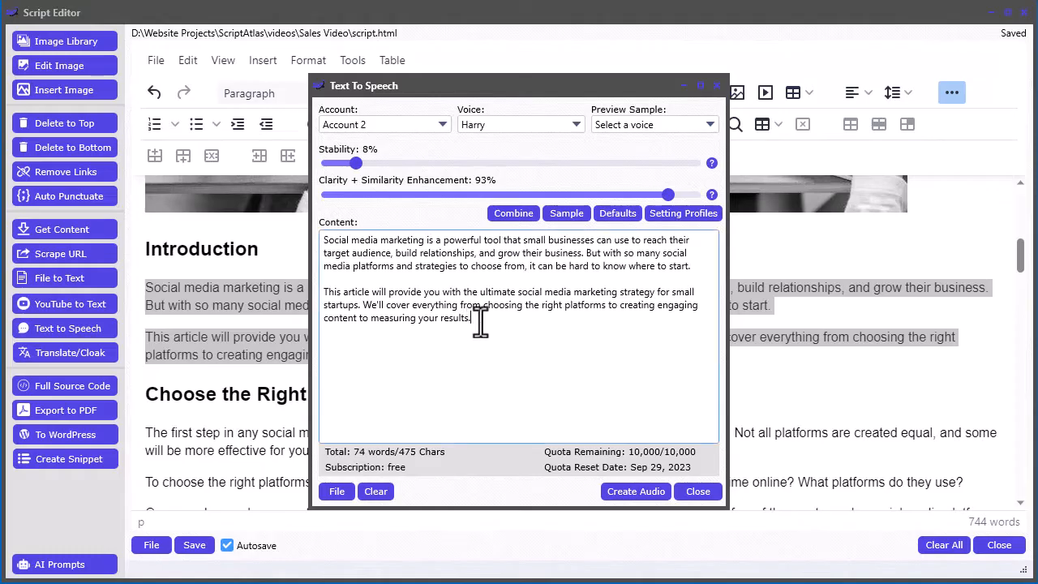
left_click(696, 490)
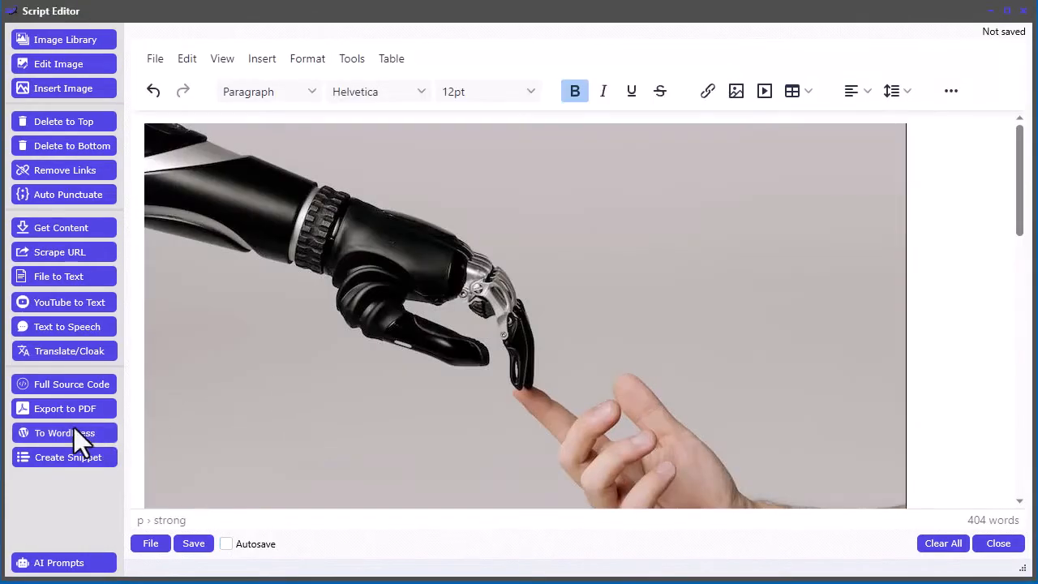
Step: Post the AI career article to the Script Atlas Blog and view the published page
left_click(64, 432)
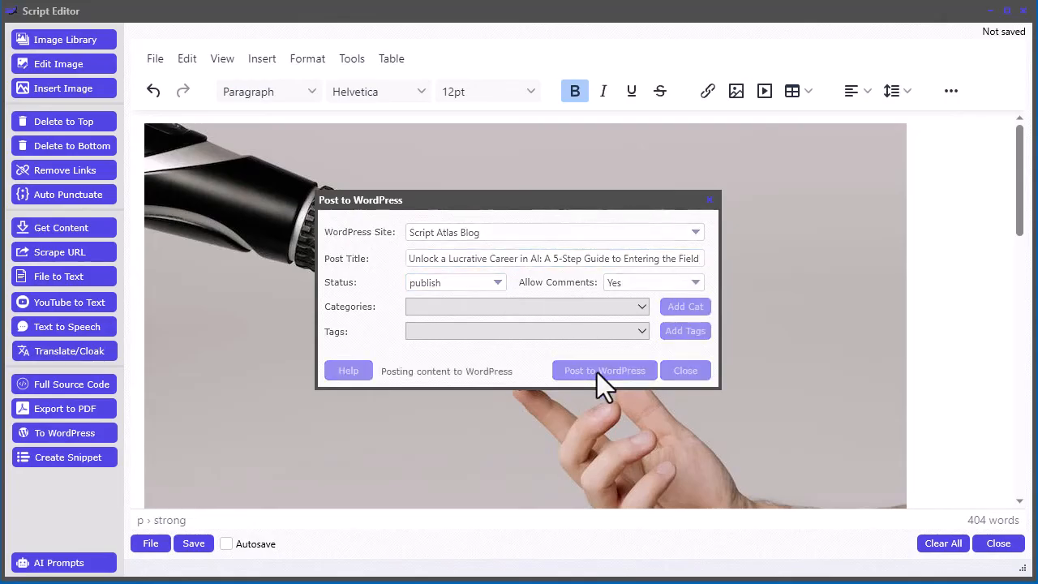
left_click(604, 370)
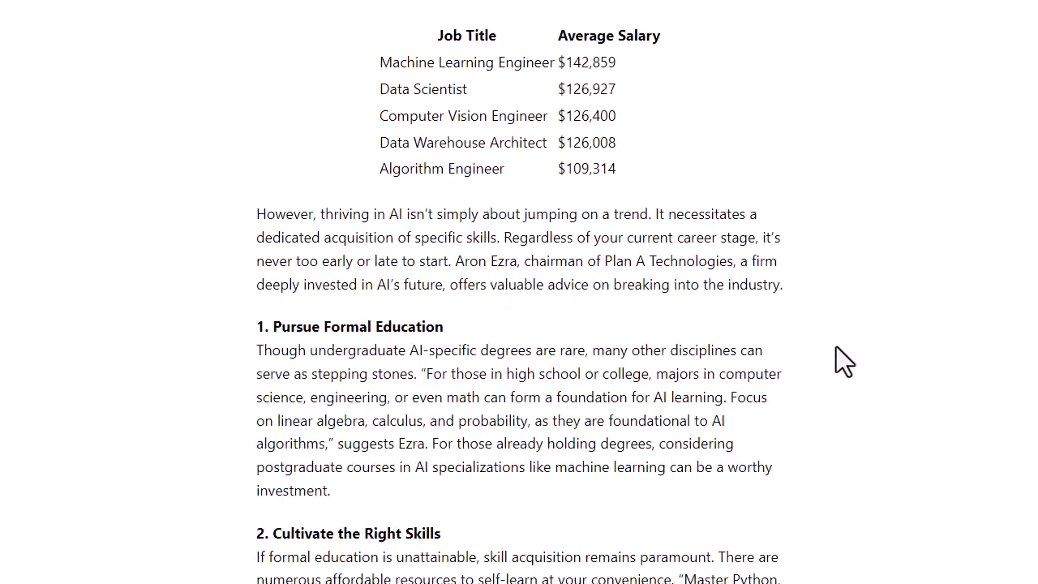
scroll("down", 3)
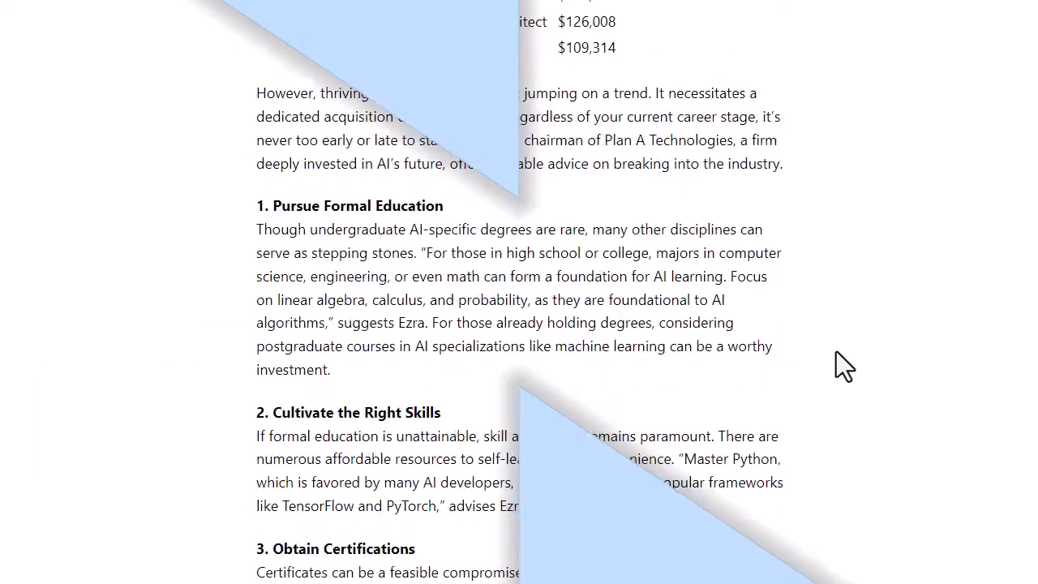